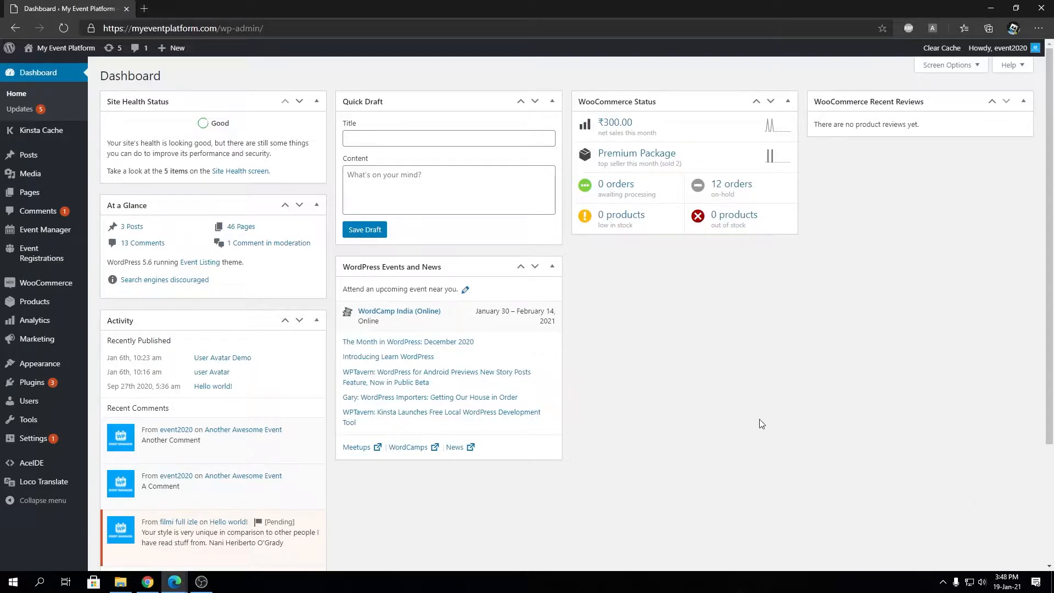
Step: Open the public site in a new tab and view the Event Dashboard's Keywords and Order by filters
right_click(38, 66)
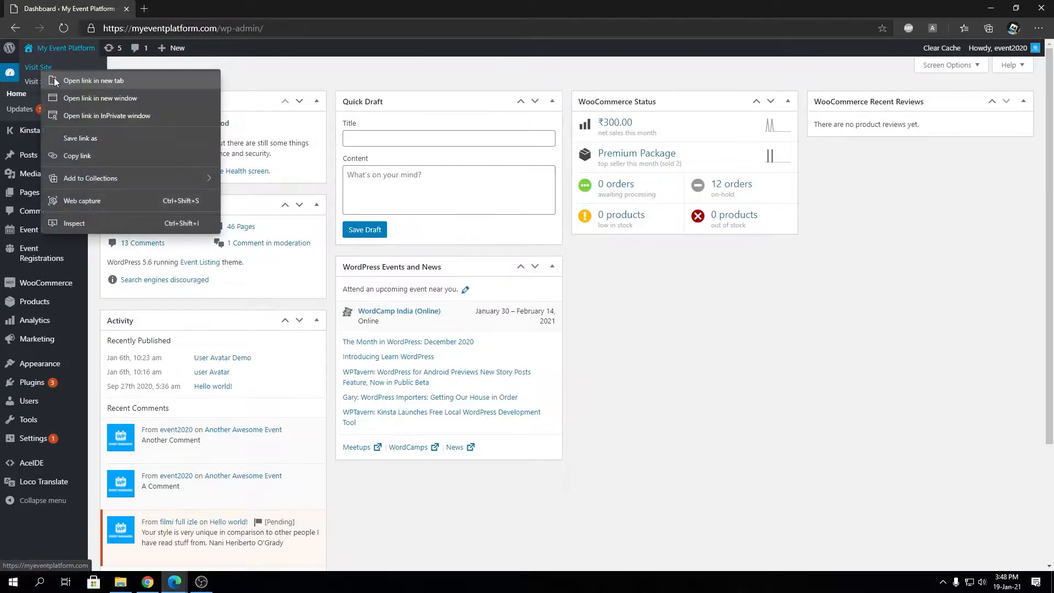
left_click(94, 81)
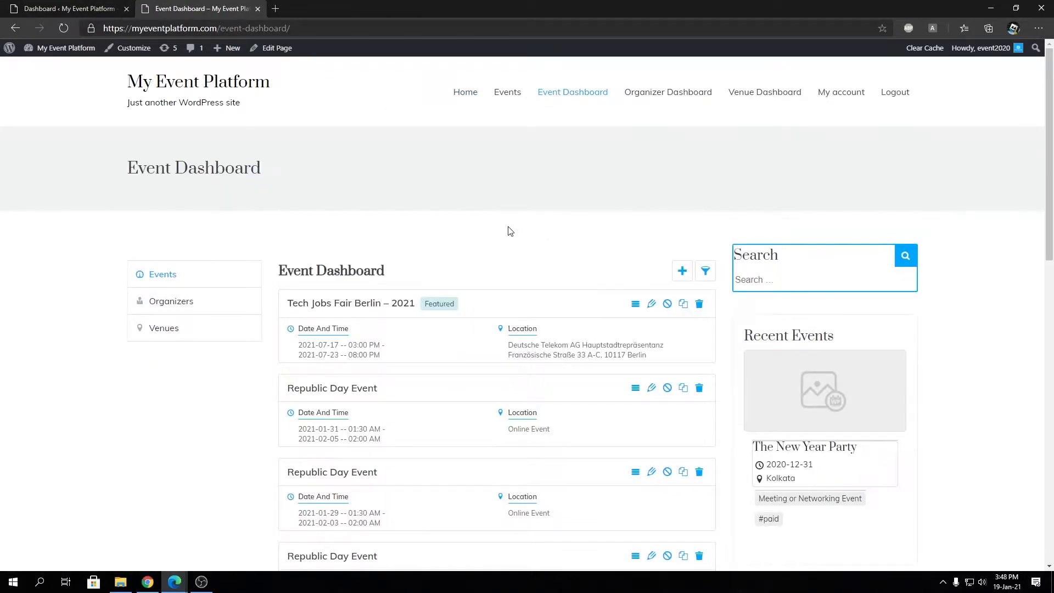
left_click(705, 271)
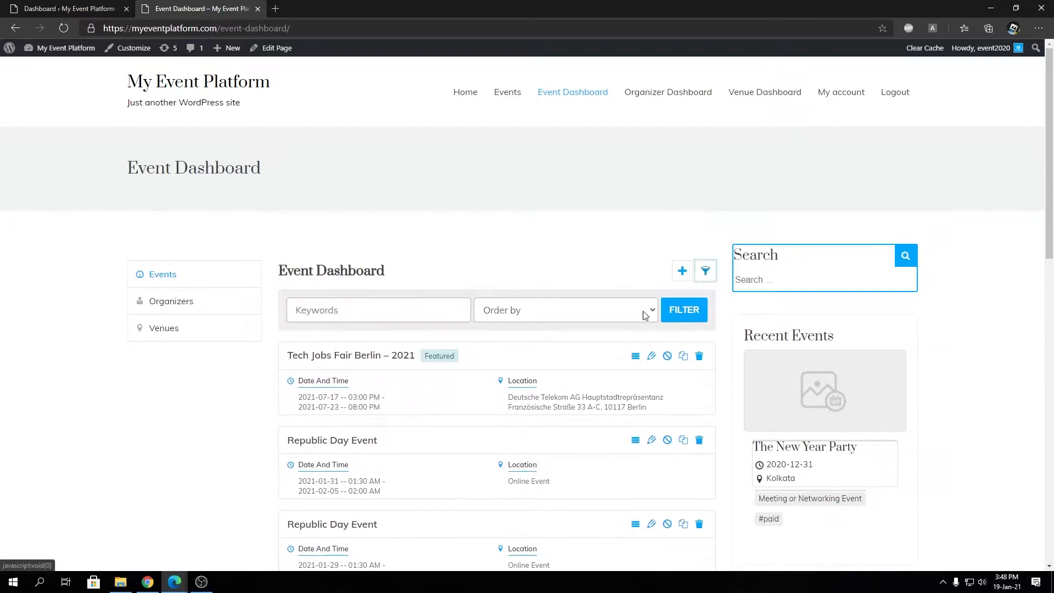
left_click(565, 310)
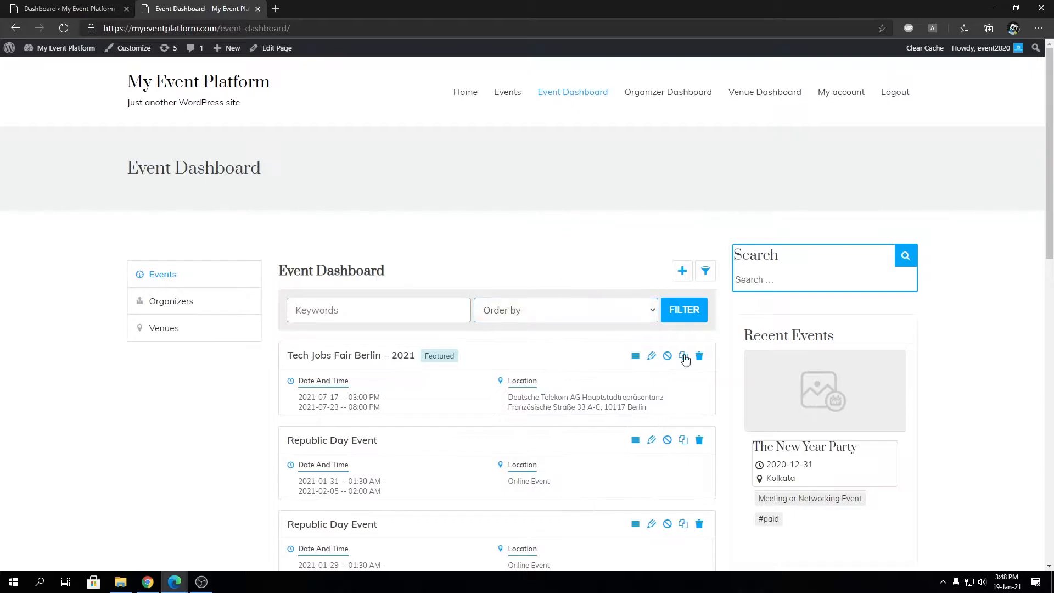
scroll("down", 3)
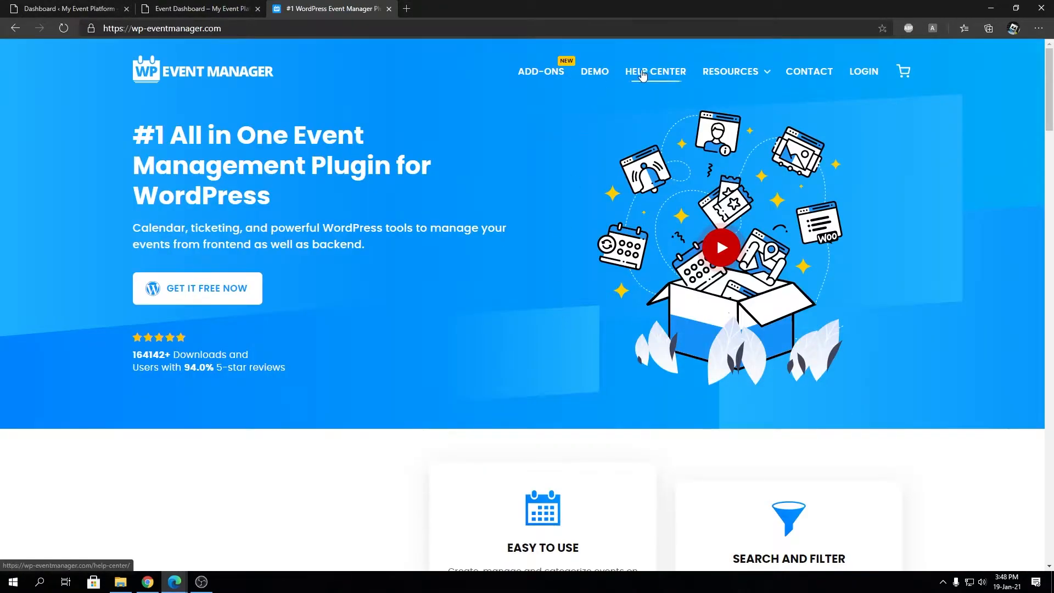
Step: Search the WP Event Manager knowledge base for 'add a custom field in the'
left_click(656, 71)
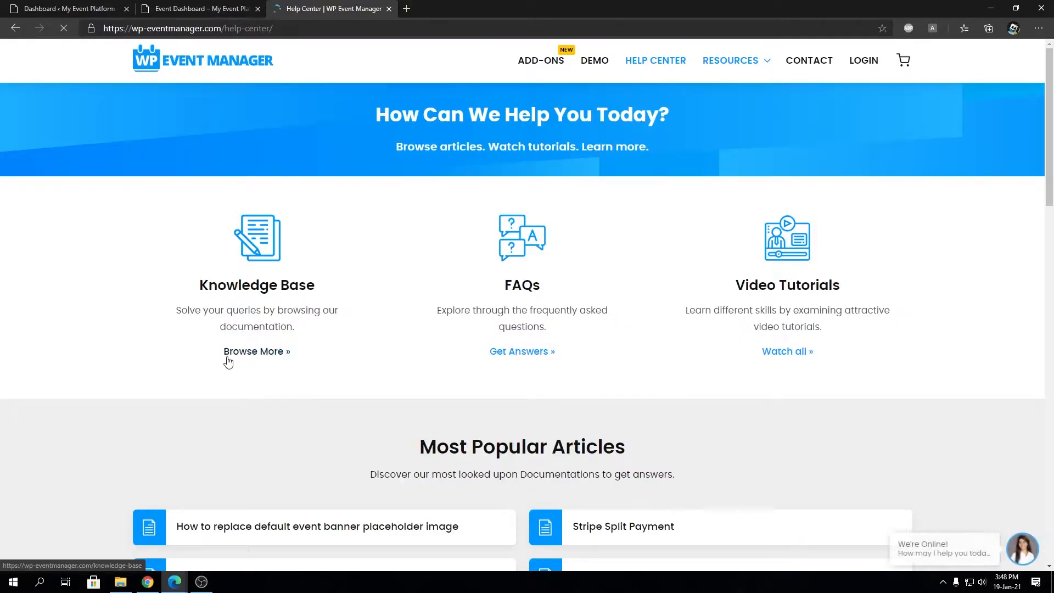
left_click(256, 351)
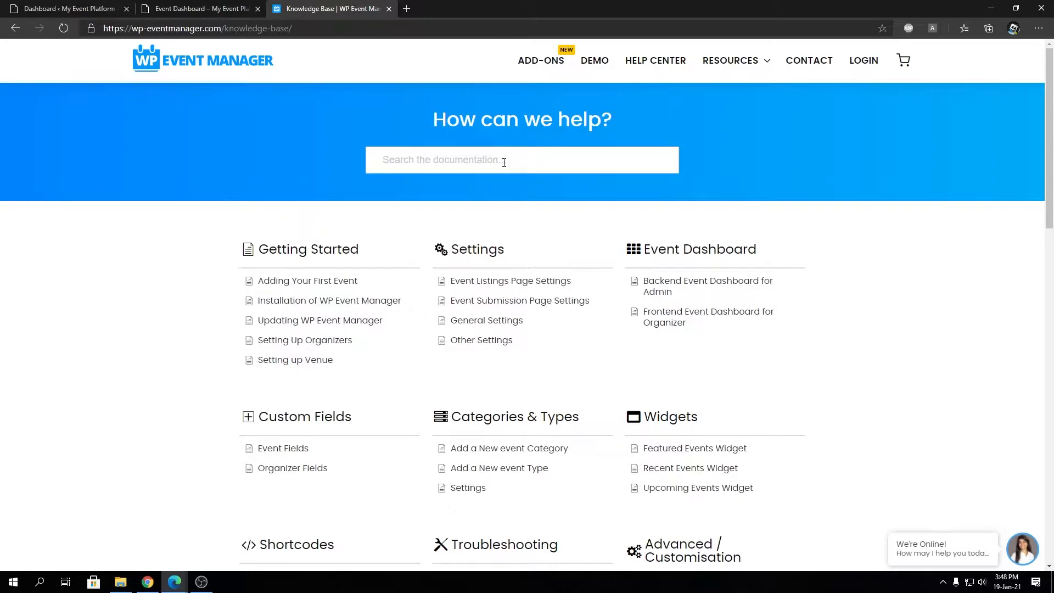
type("add a custom")
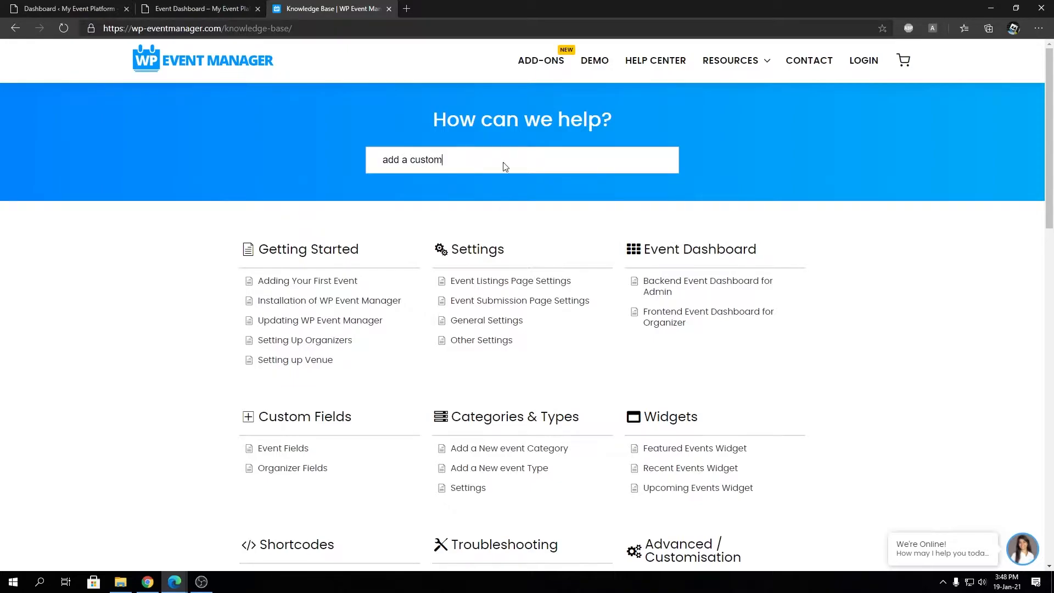
type("field in the")
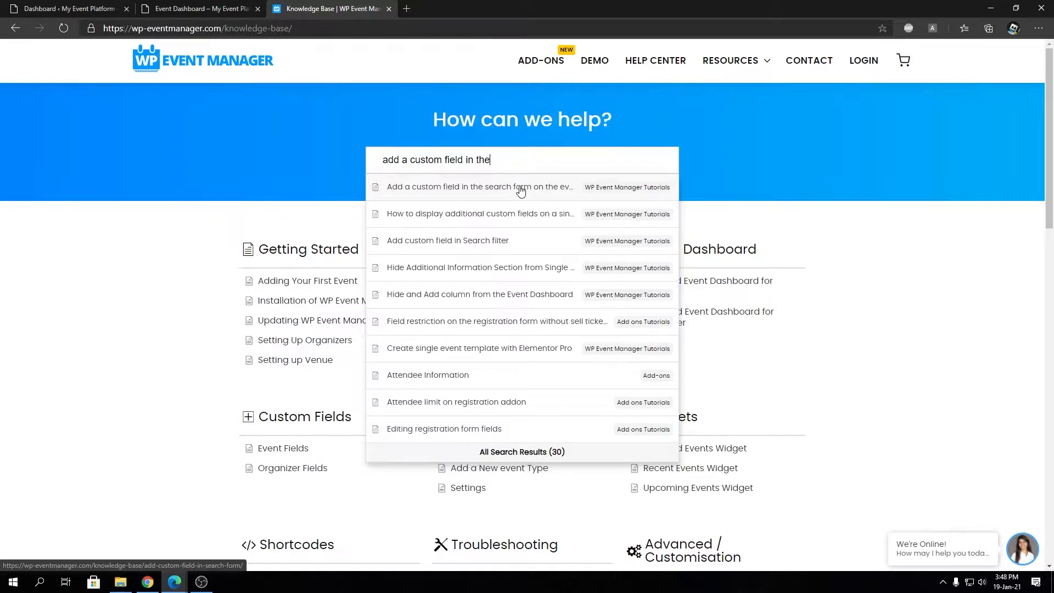
Step: Open the custom search-form field article and select its functions.php code block
left_click(480, 187)
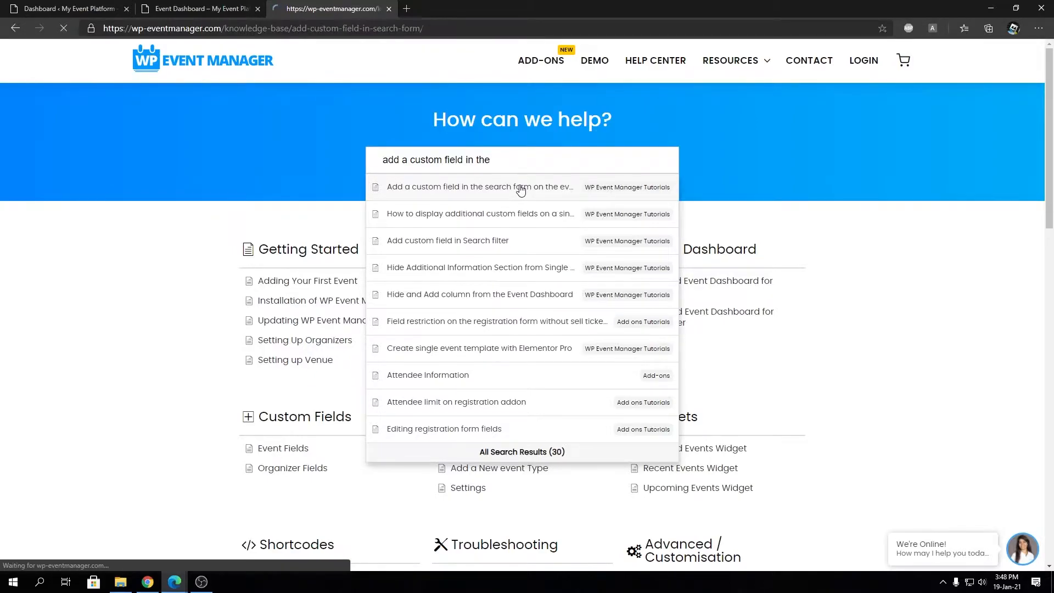
left_click(480, 187)
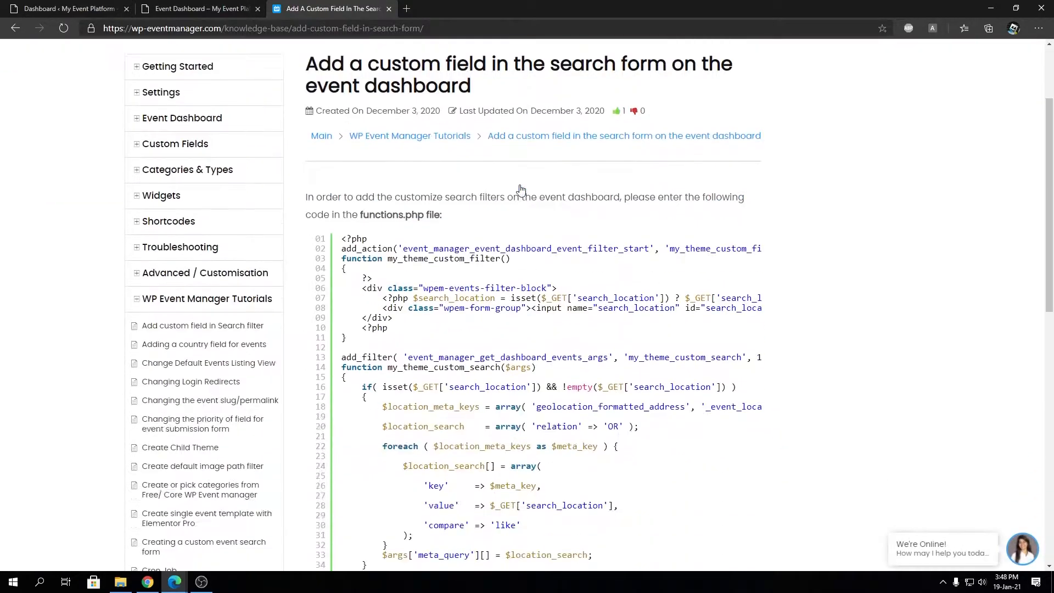
scroll("down", 3)
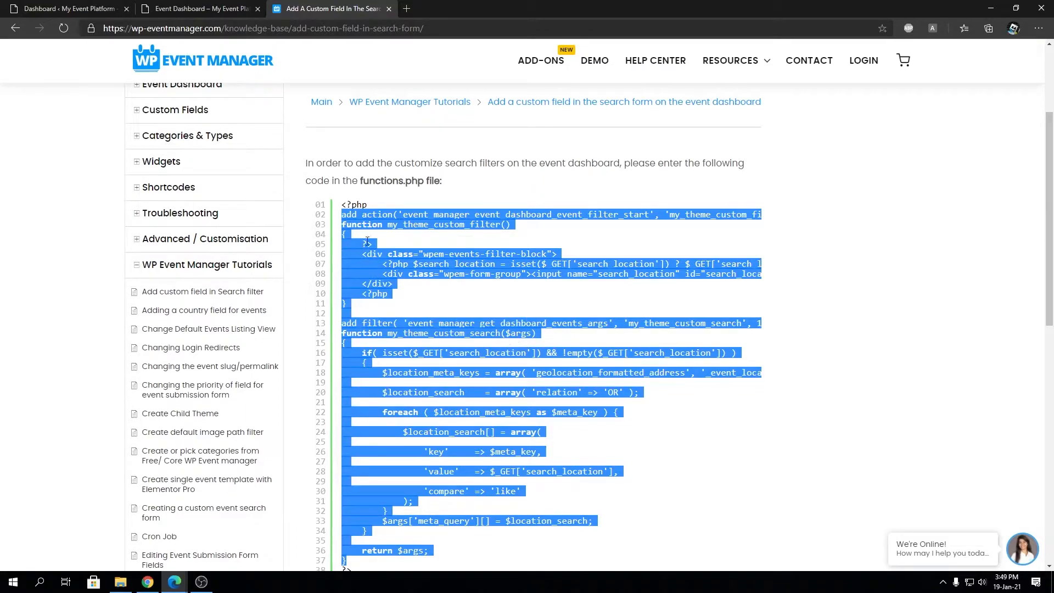
scroll("down", 3)
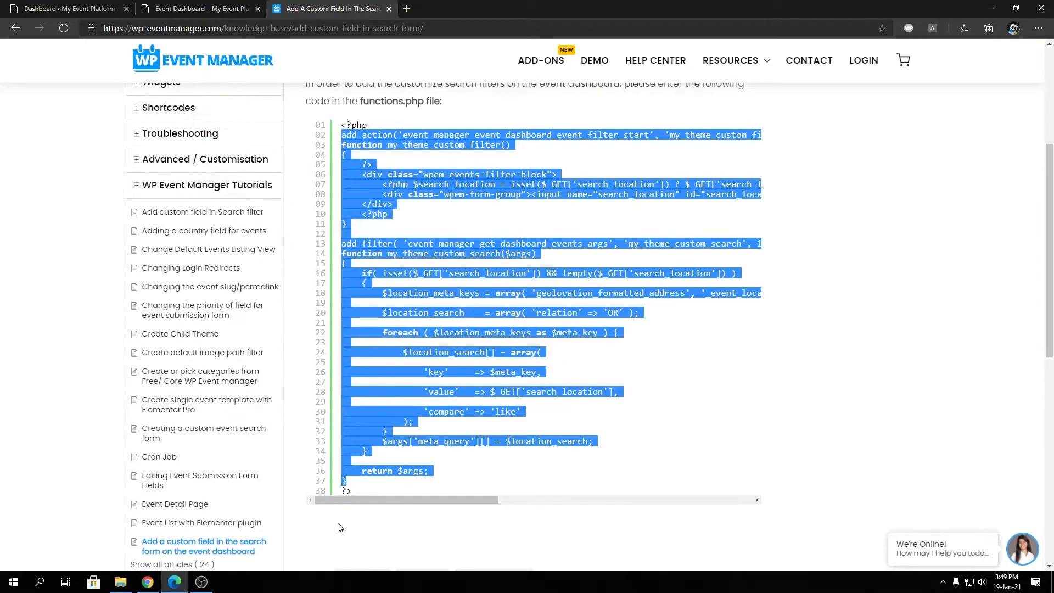
Step: Paste the location filter code at the end of functions.php in Theme Editor and update the file
left_click(67, 9)
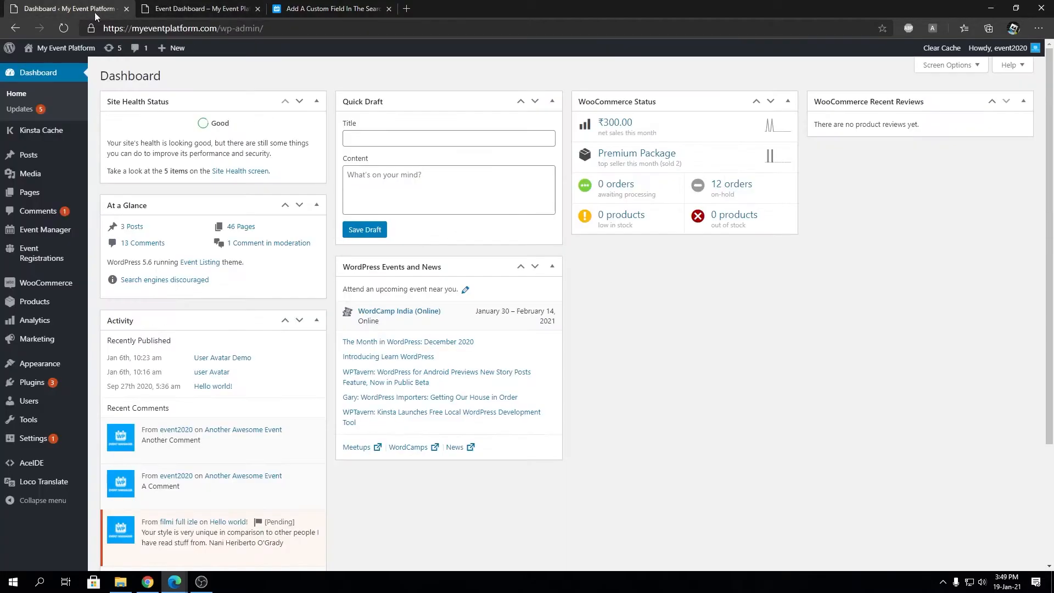
mouse_move(39, 363)
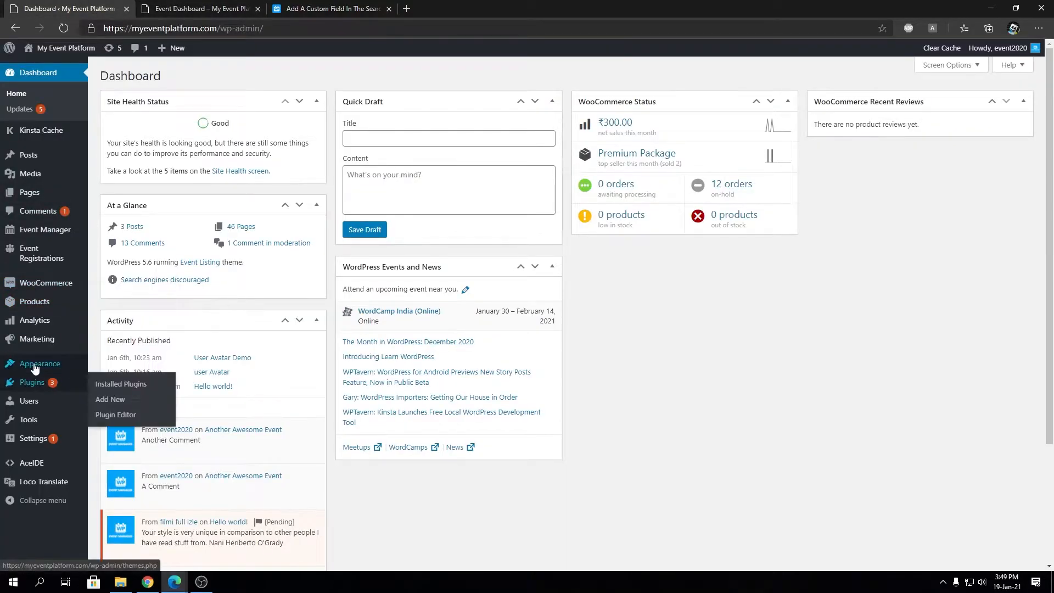
mouse_move(46, 282)
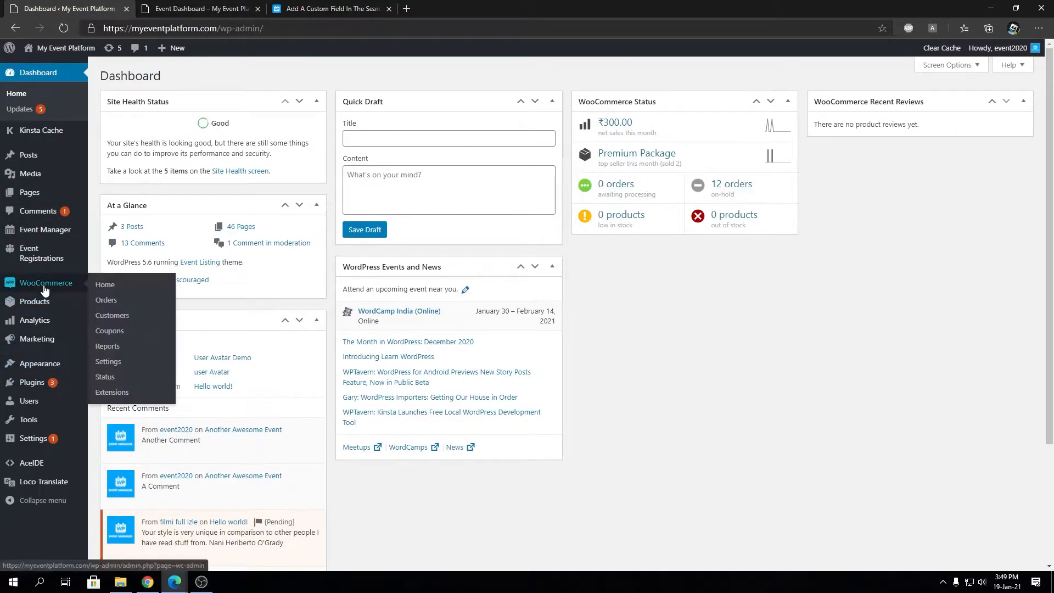
mouse_move(39, 363)
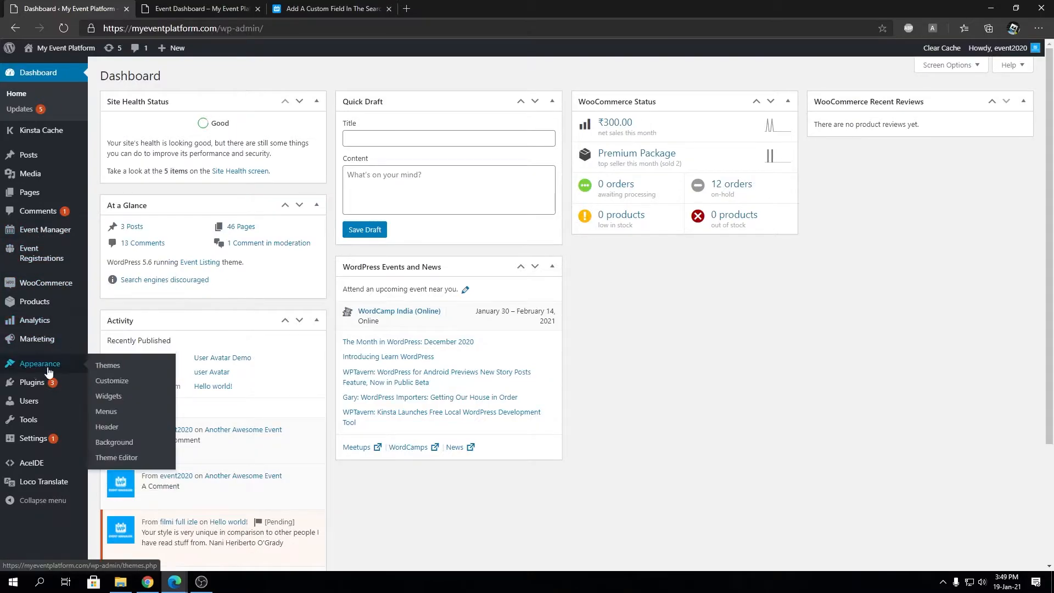
left_click(117, 461)
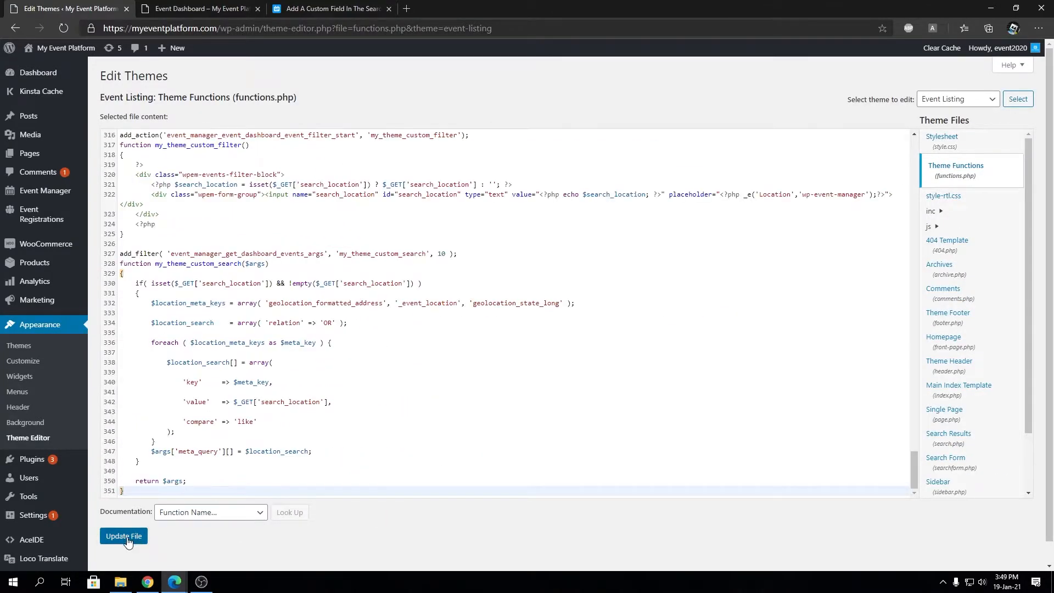
left_click(198, 8)
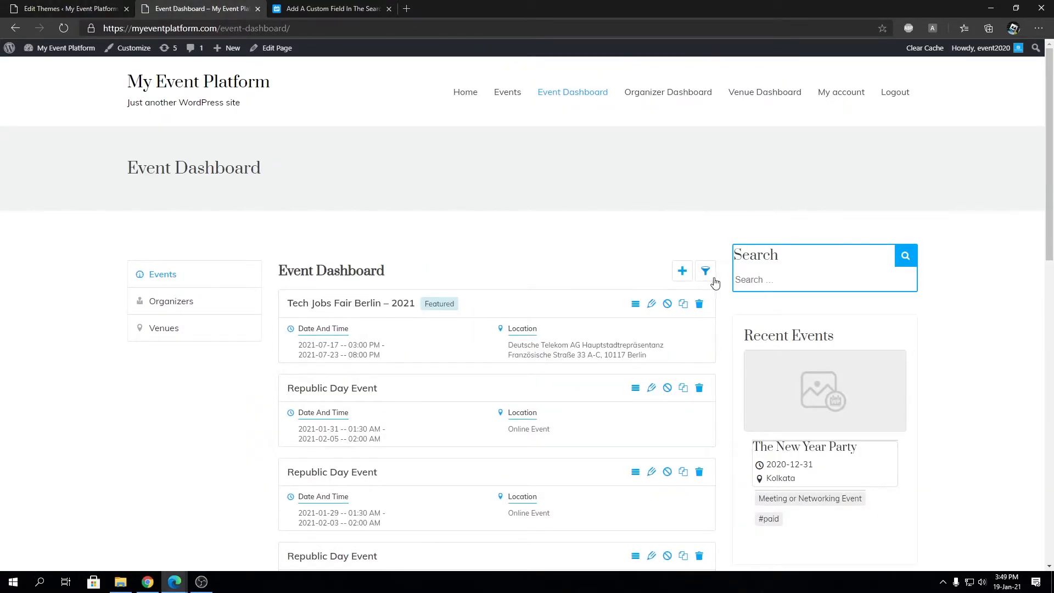
Step: Check the new Location field in the dashboard filters, then go back to functions.php
left_click(704, 270)
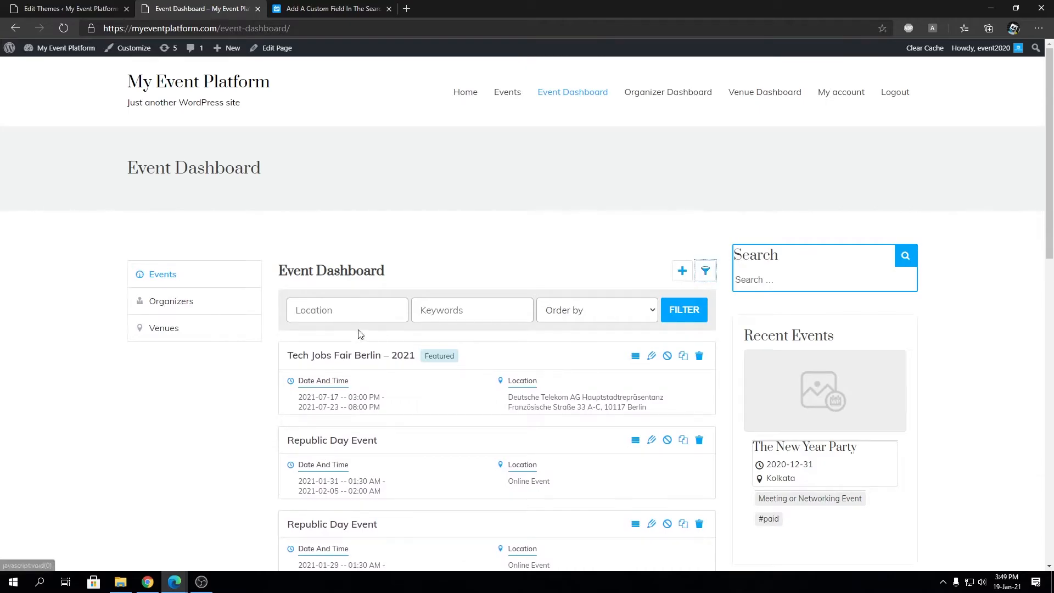
mouse_move(330, 294)
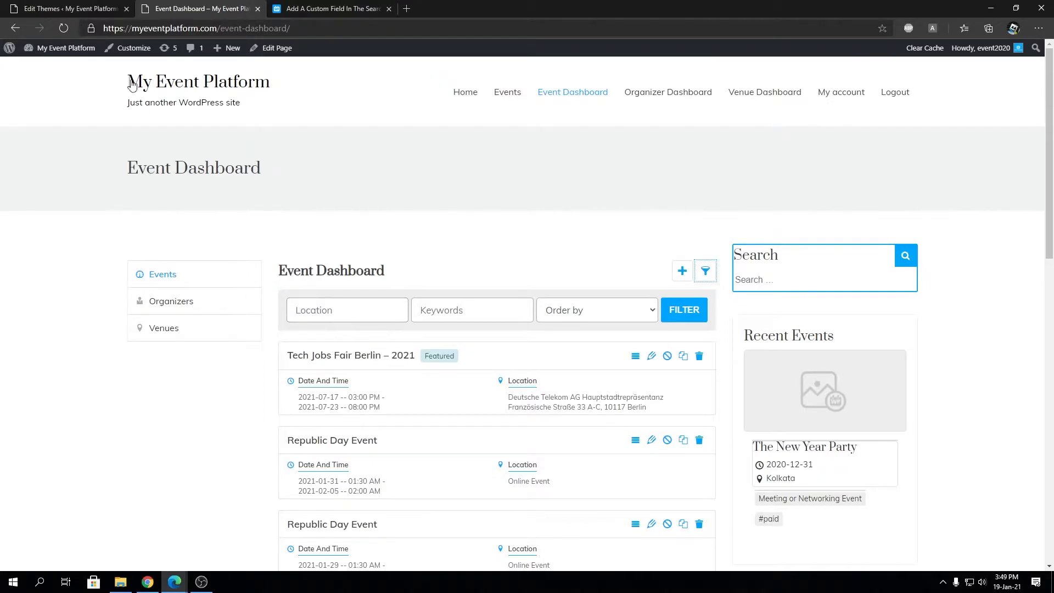
left_click(64, 8)
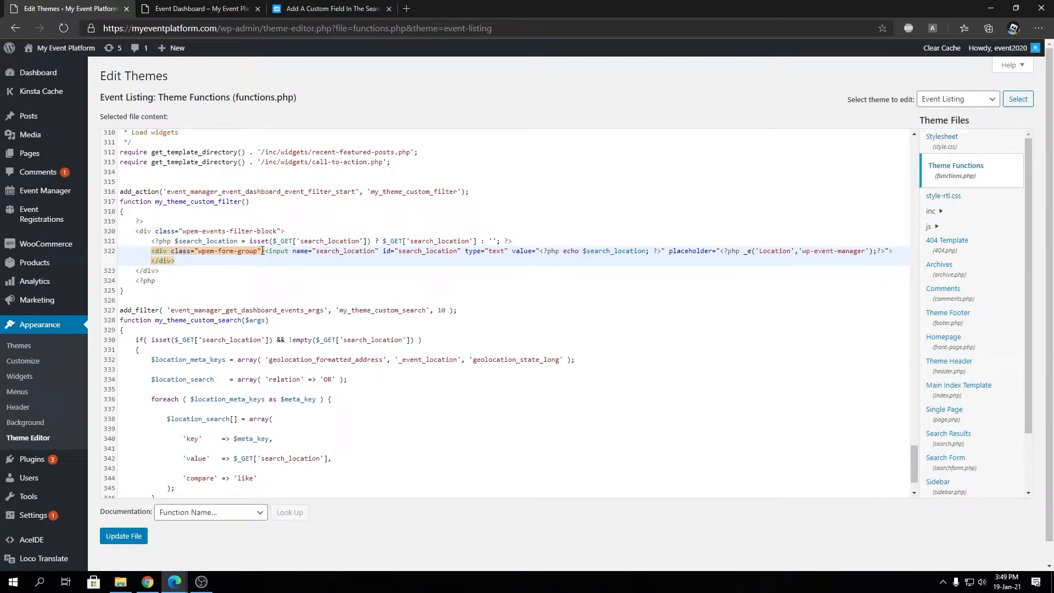
Step: Compare the search_location field id in functions.php with the dashboard's Location field
left_click(199, 9)
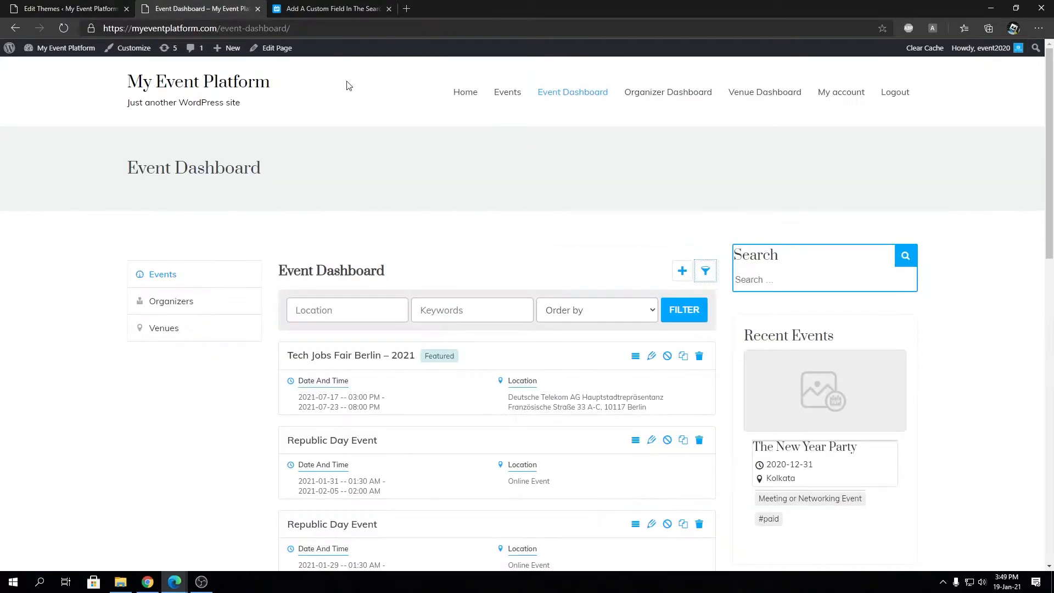
left_click(67, 9)
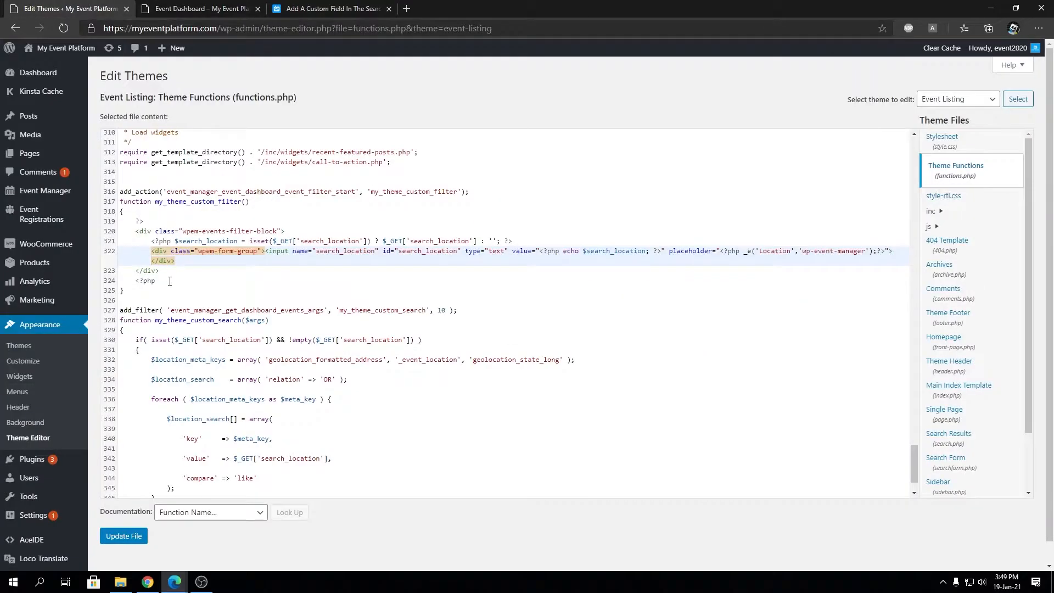
double_click(427, 251)
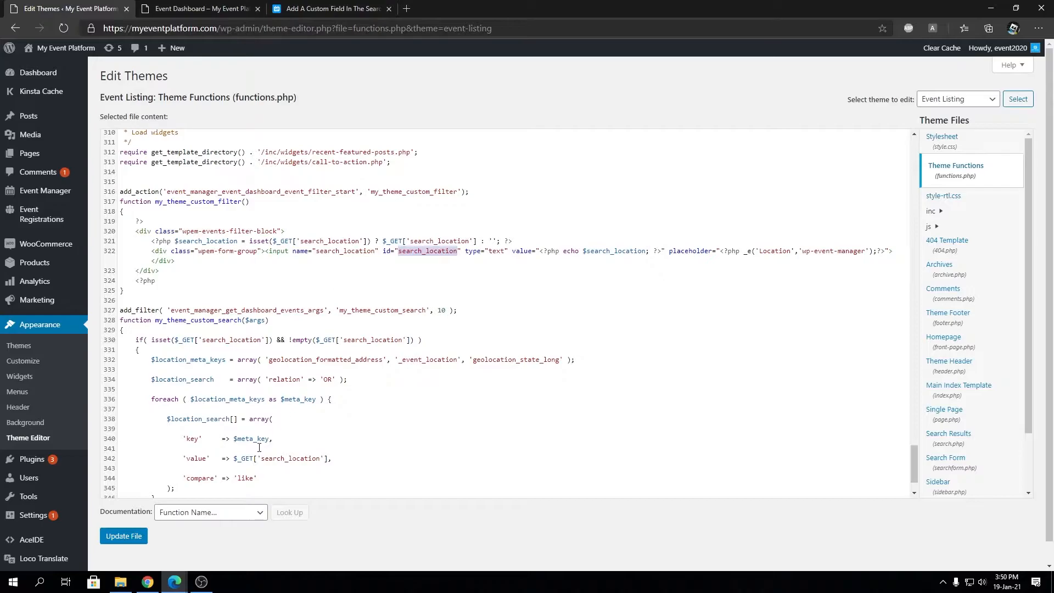
left_click(200, 8)
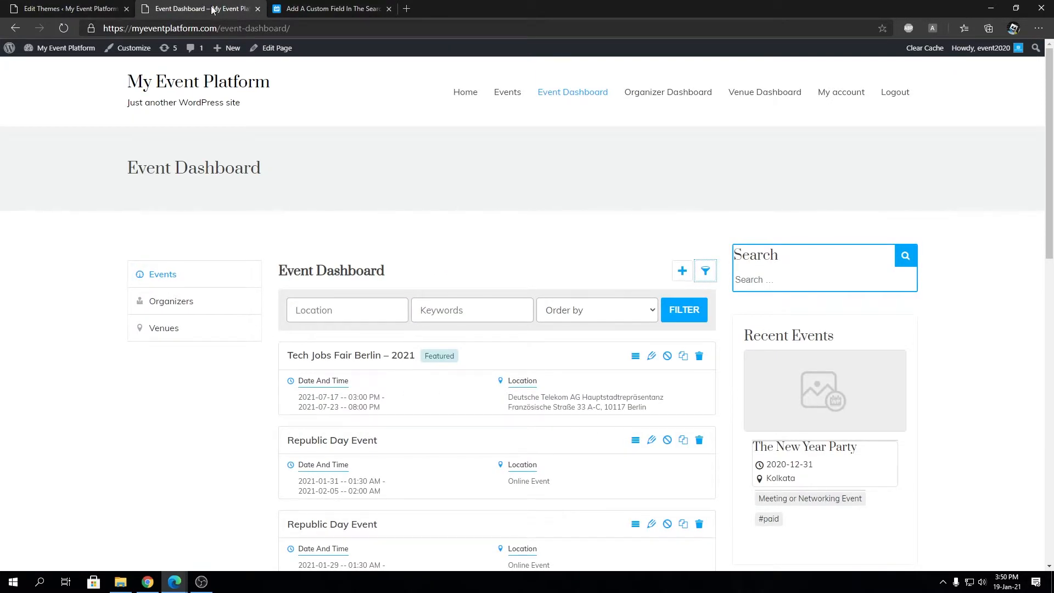
left_click(348, 309)
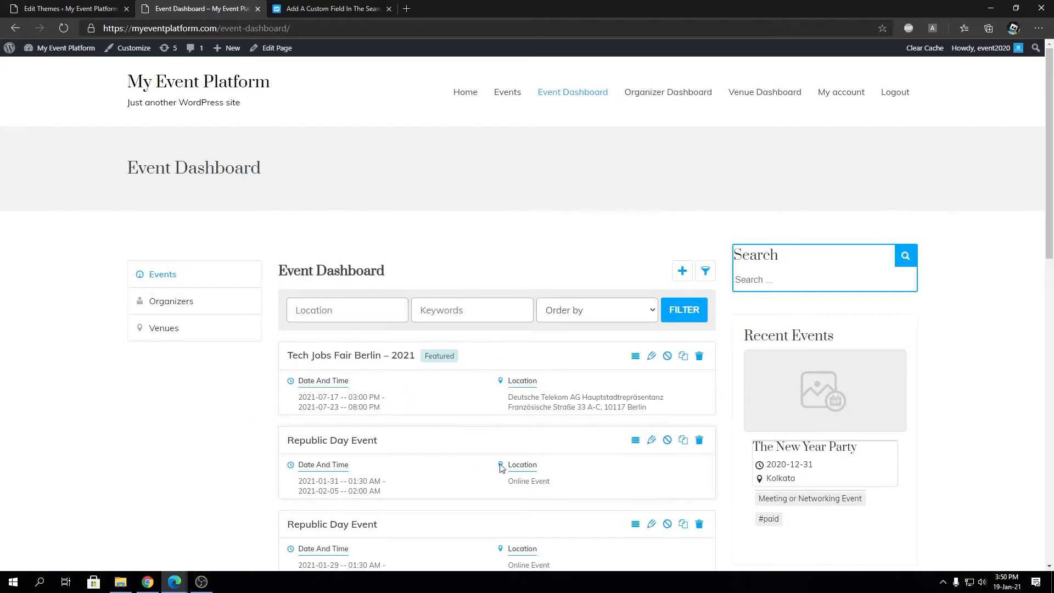
mouse_move(420, 380)
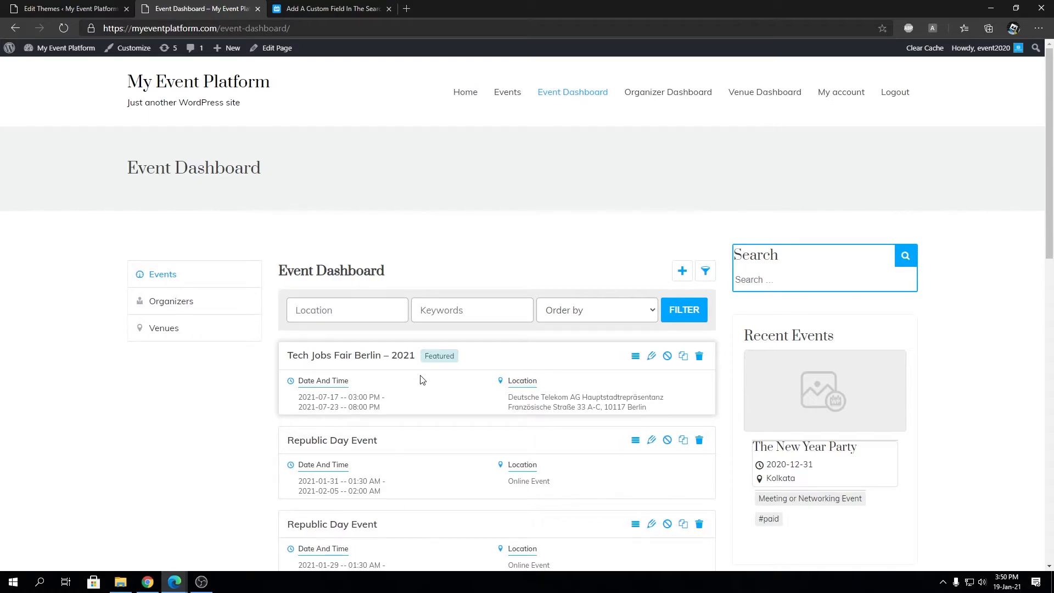
mouse_move(239, 432)
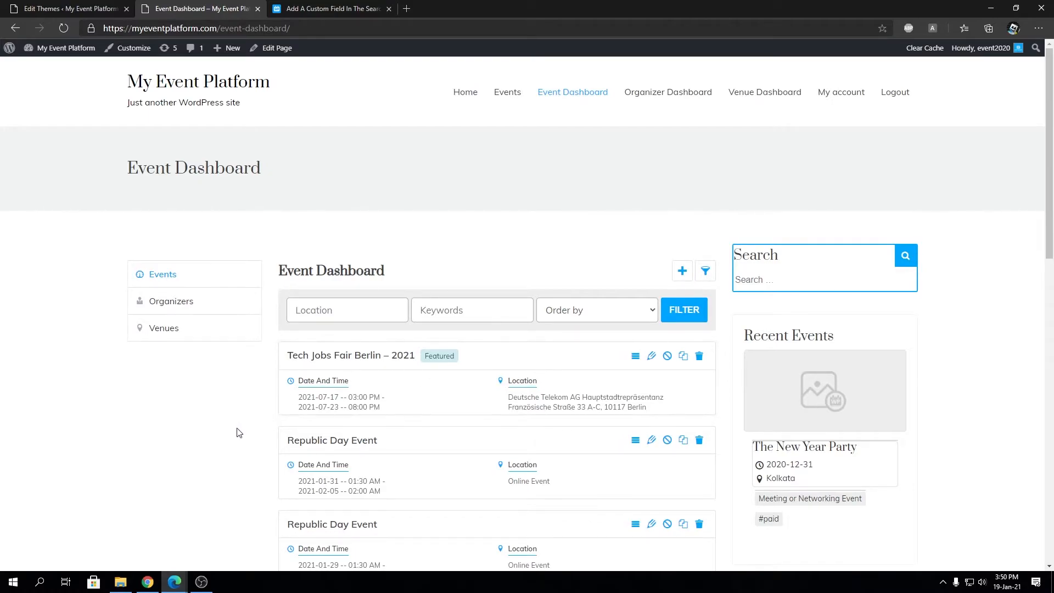
mouse_move(231, 440)
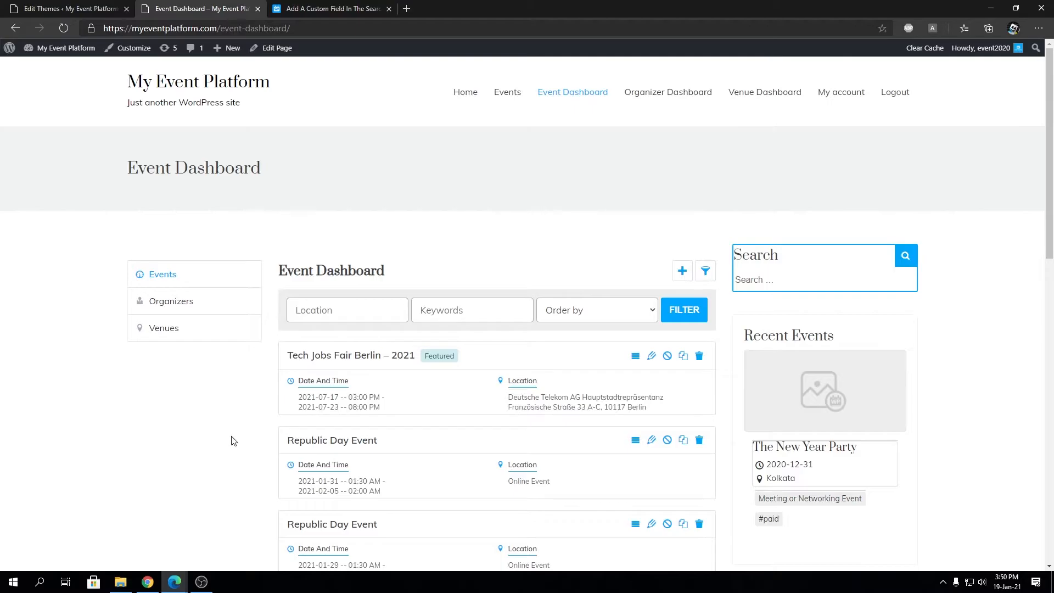
Step: Review the meta-query search code, switching between functions.php and the Event Dashboard
left_click(67, 9)
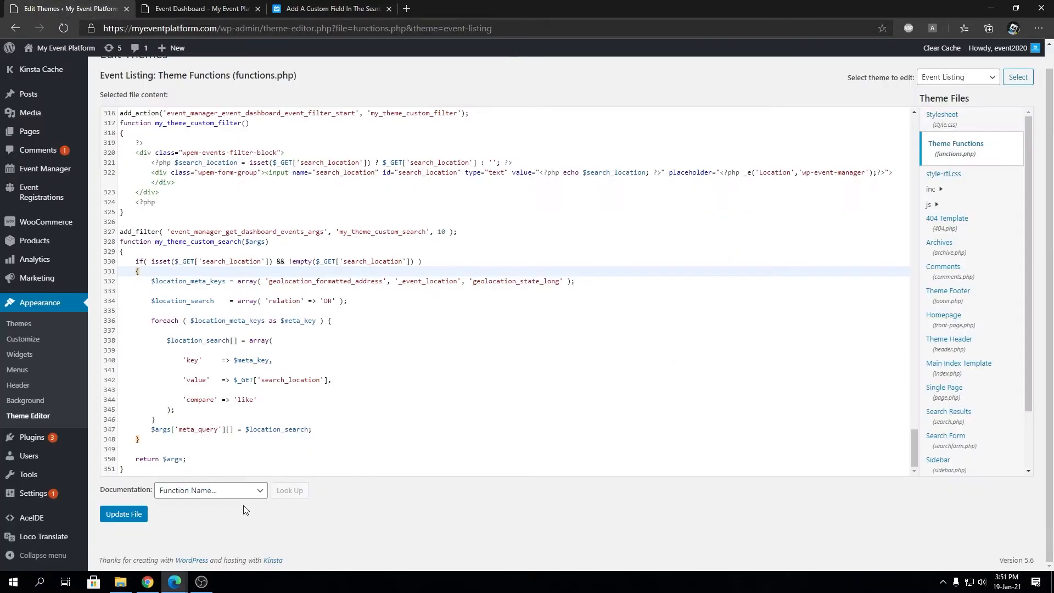
left_click(198, 9)
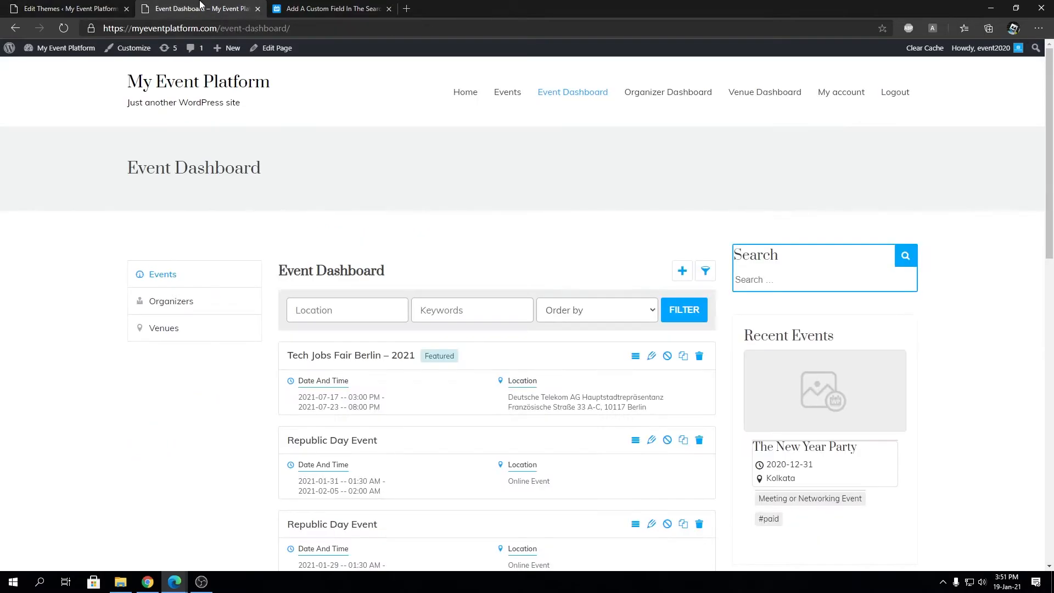
left_click(67, 8)
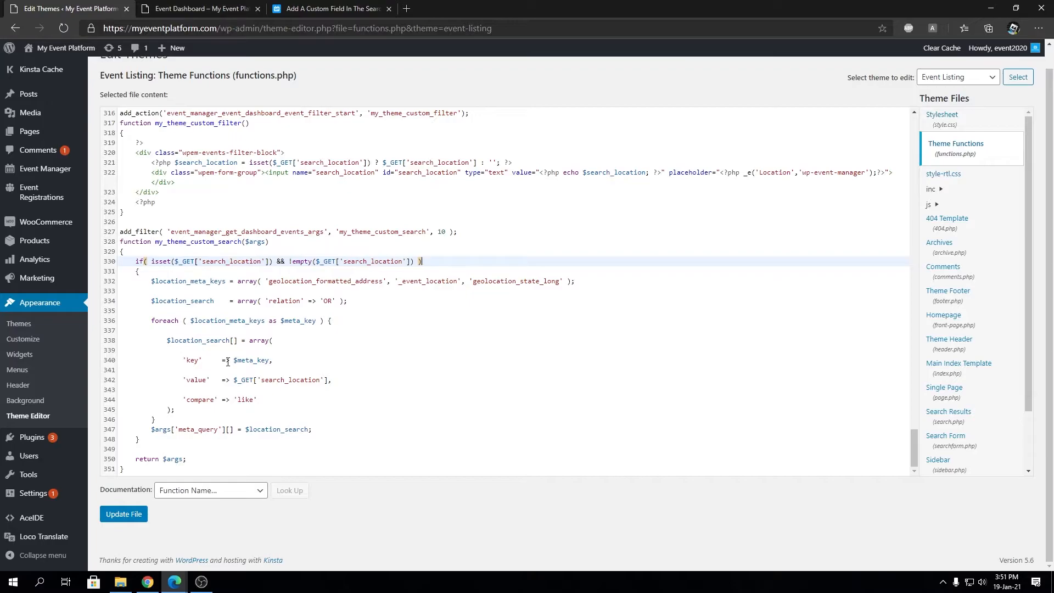
mouse_move(282, 306)
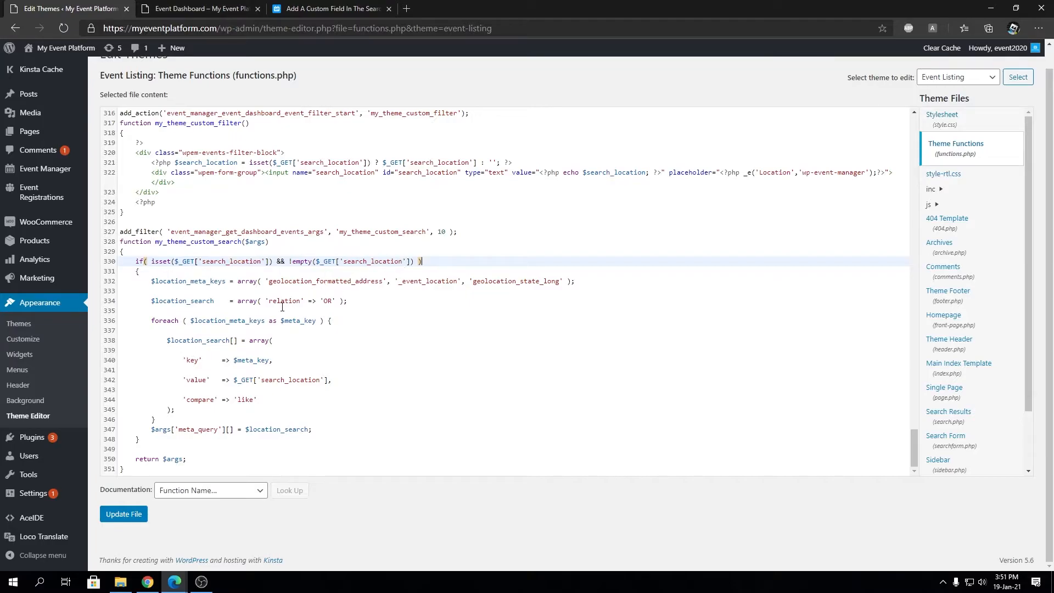
left_click(198, 8)
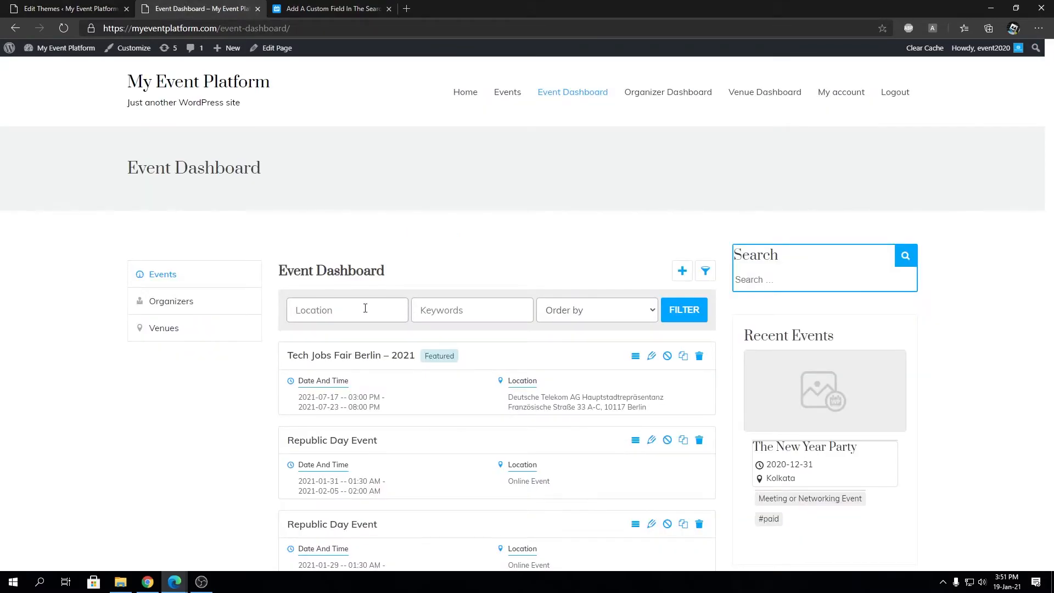
Step: Filter the Event Dashboard by Location 'Kolkata' and reopen the filter bar
left_click(346, 309)
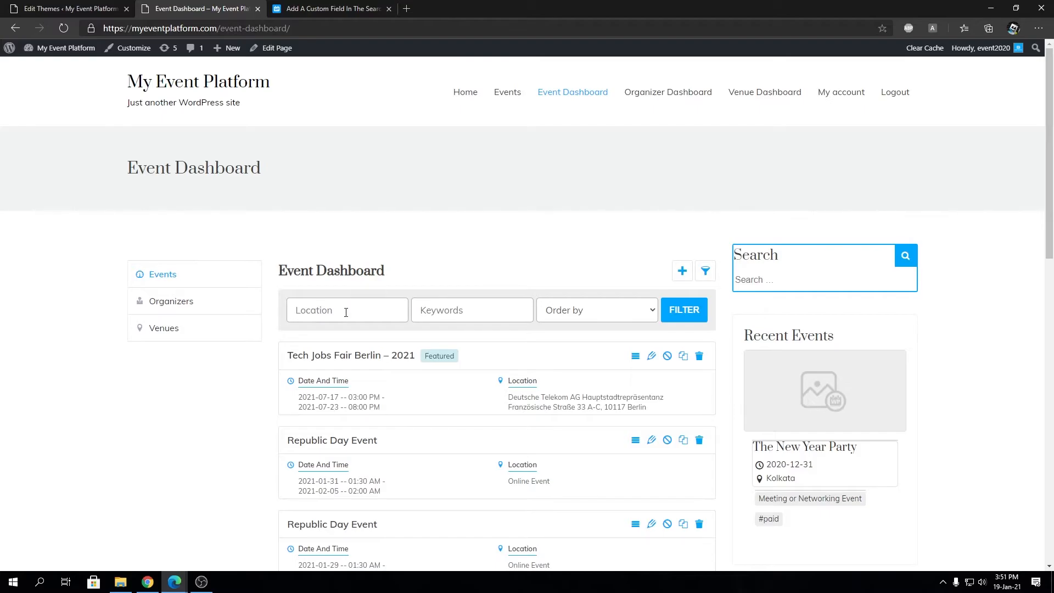
mouse_move(500, 480)
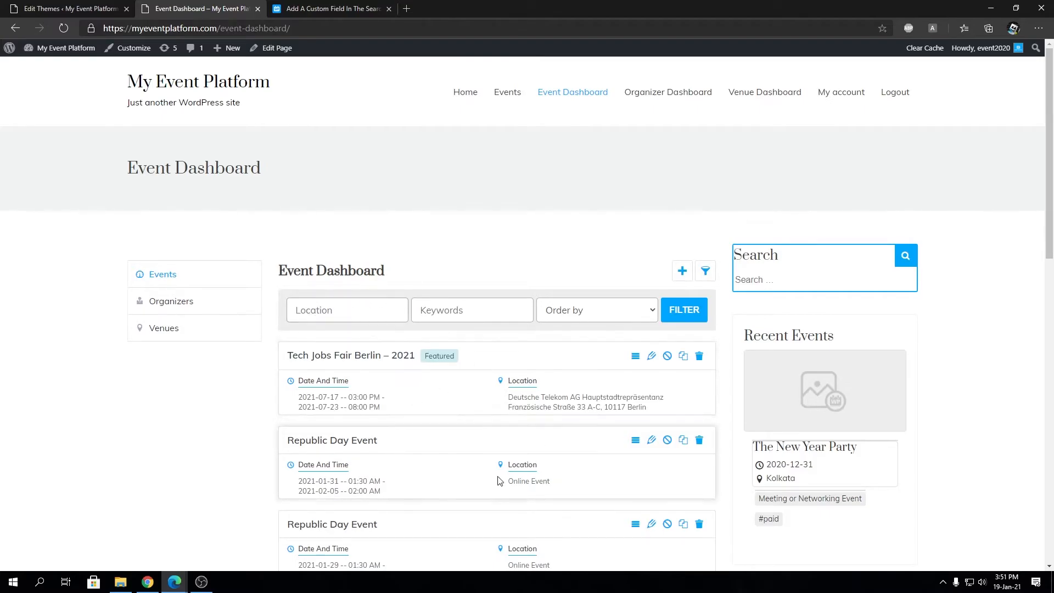
scroll("down", 3)
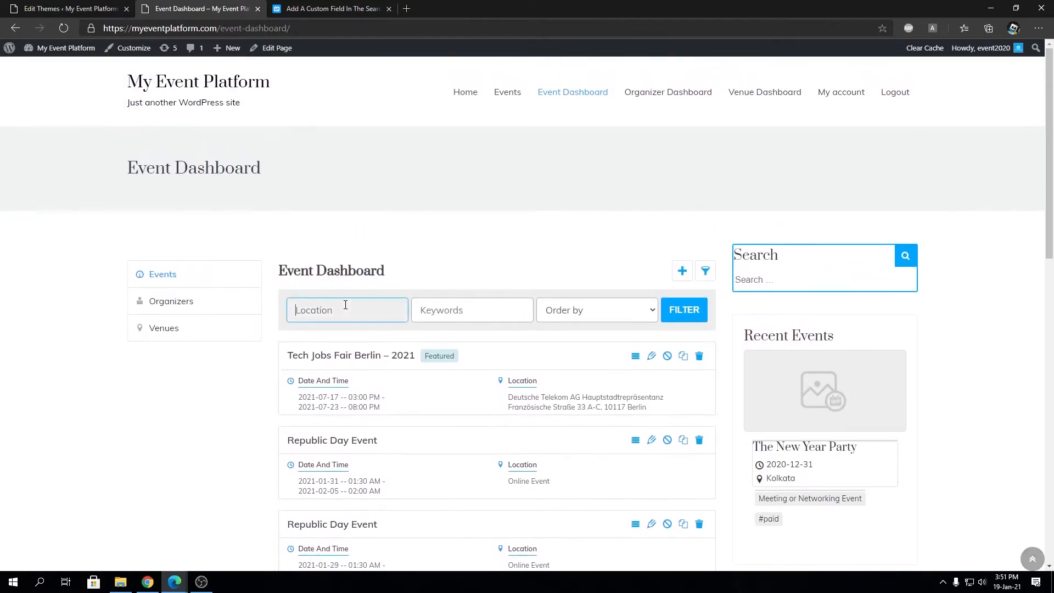
left_click(684, 310)
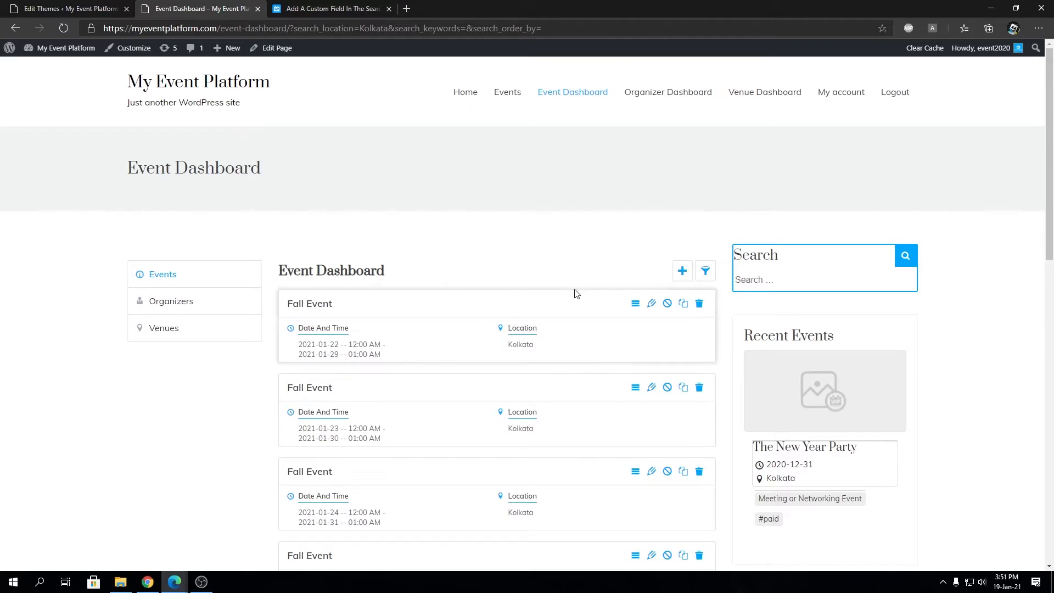
scroll("down", 3)
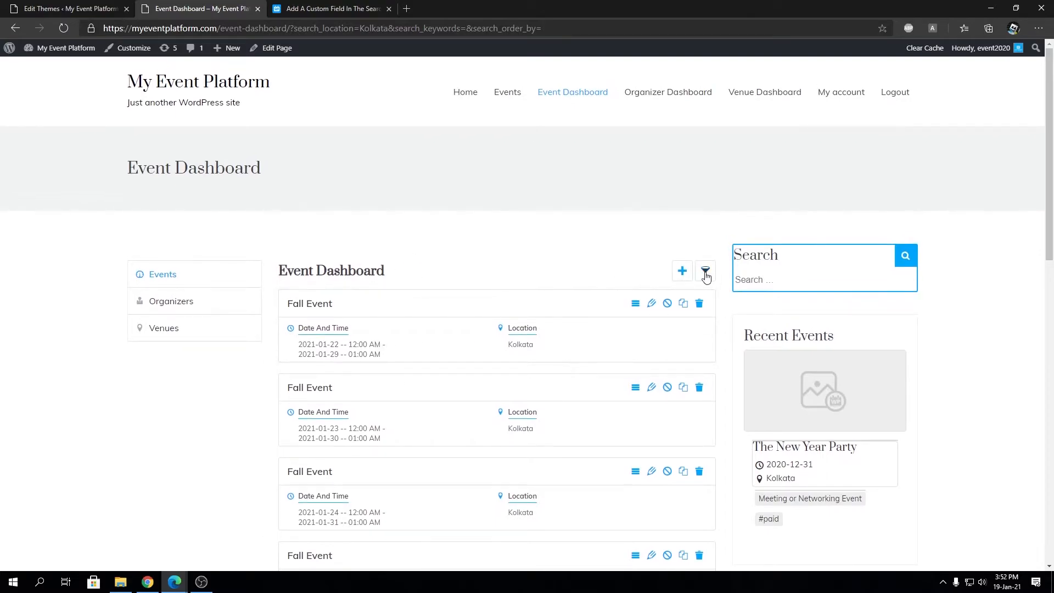
left_click(705, 270)
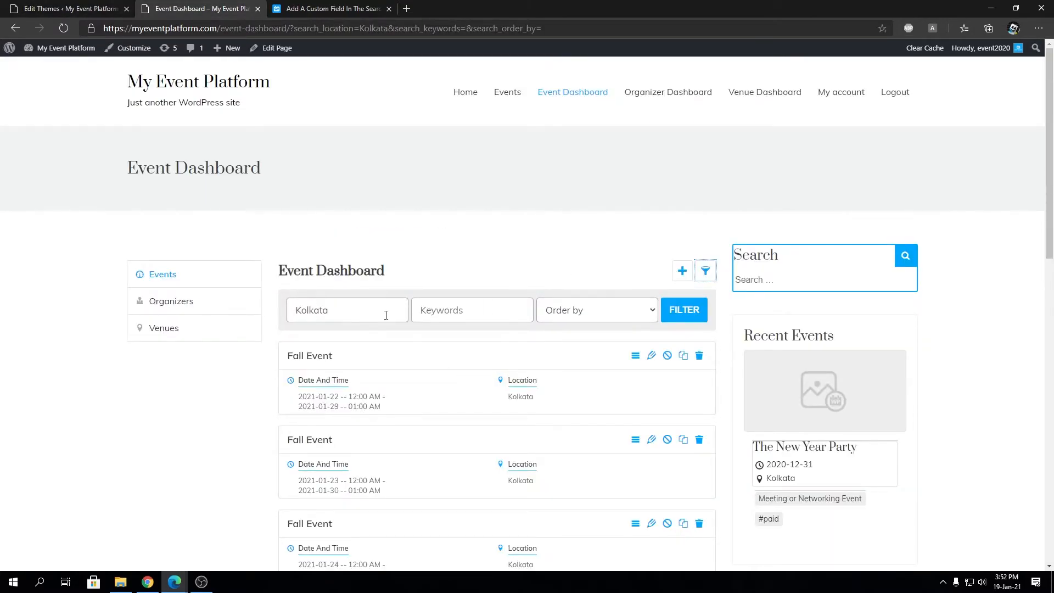
Step: Clear the Kolkata location, rerun the filter, then filter by 'Berlin'
left_click(347, 309)
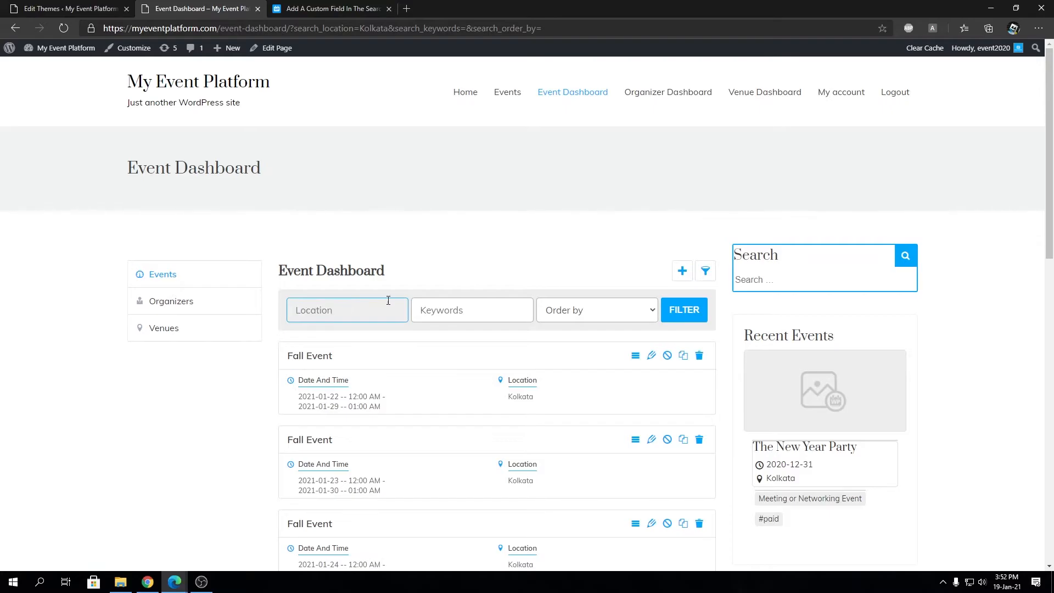
left_click(683, 310)
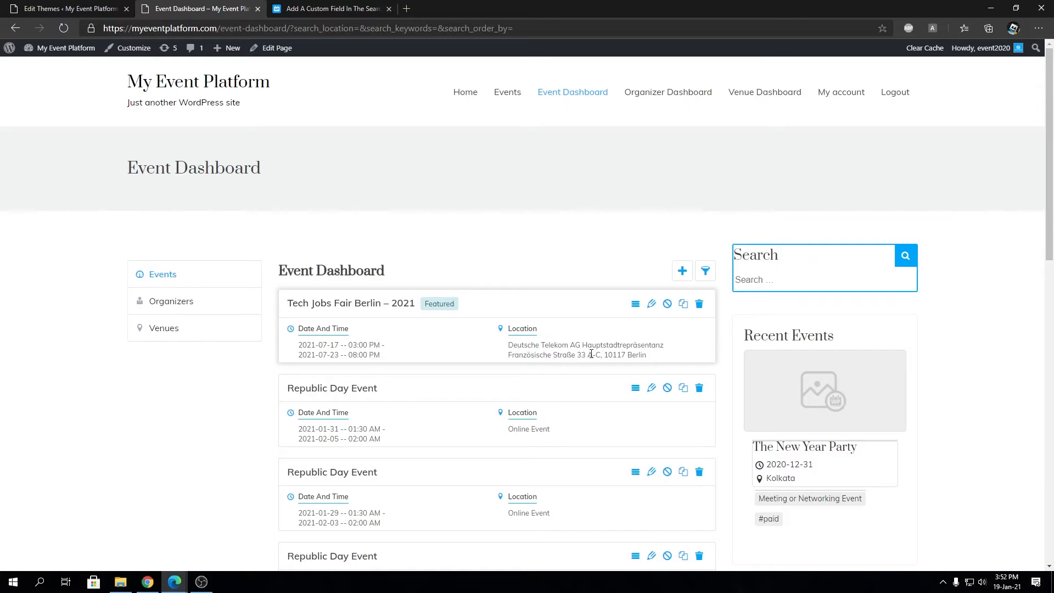
left_click(705, 270)
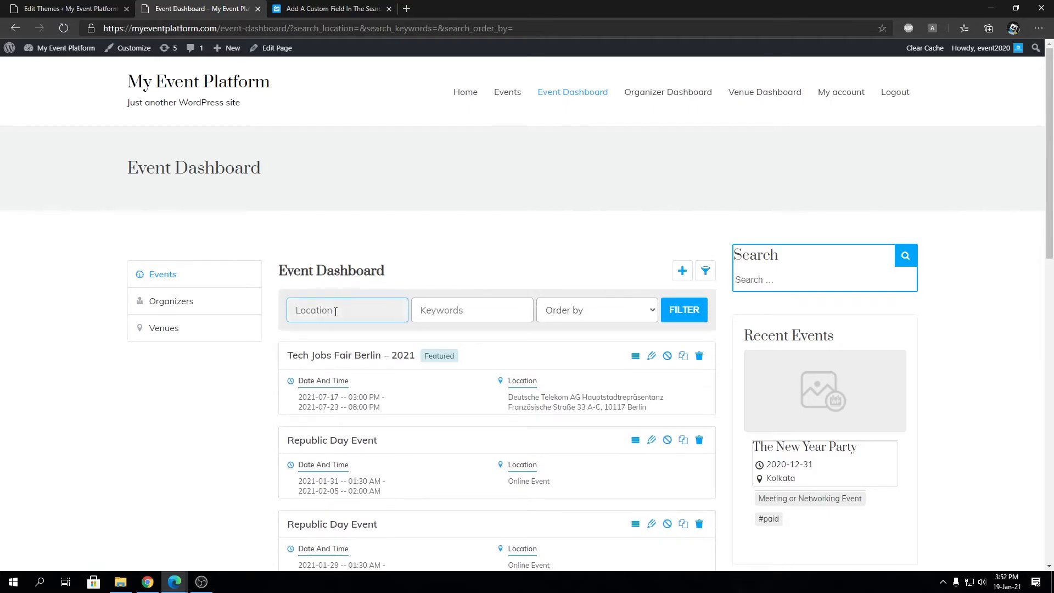
type("Berlin")
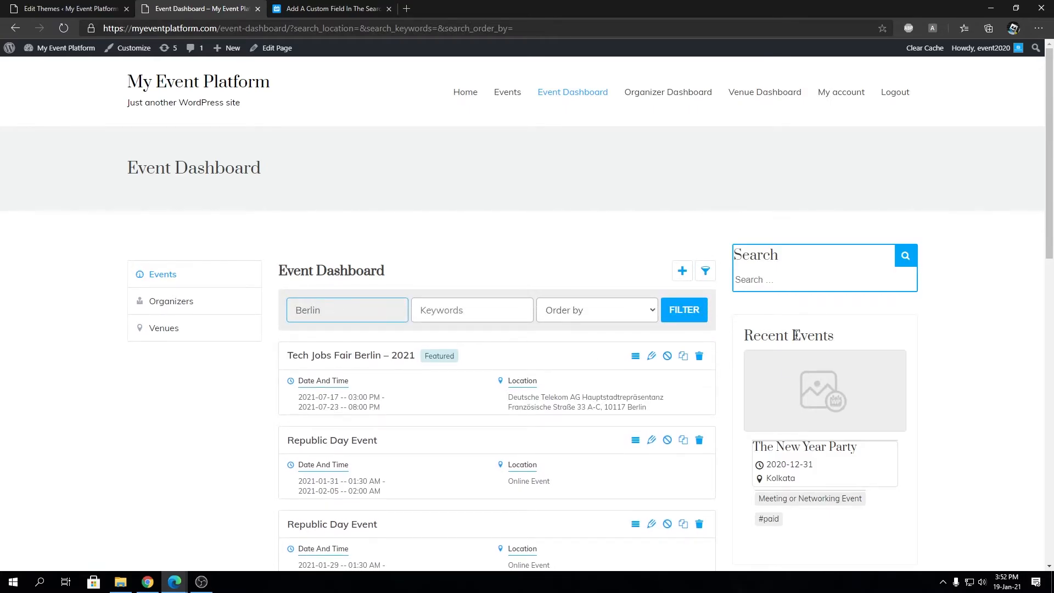
left_click(684, 309)
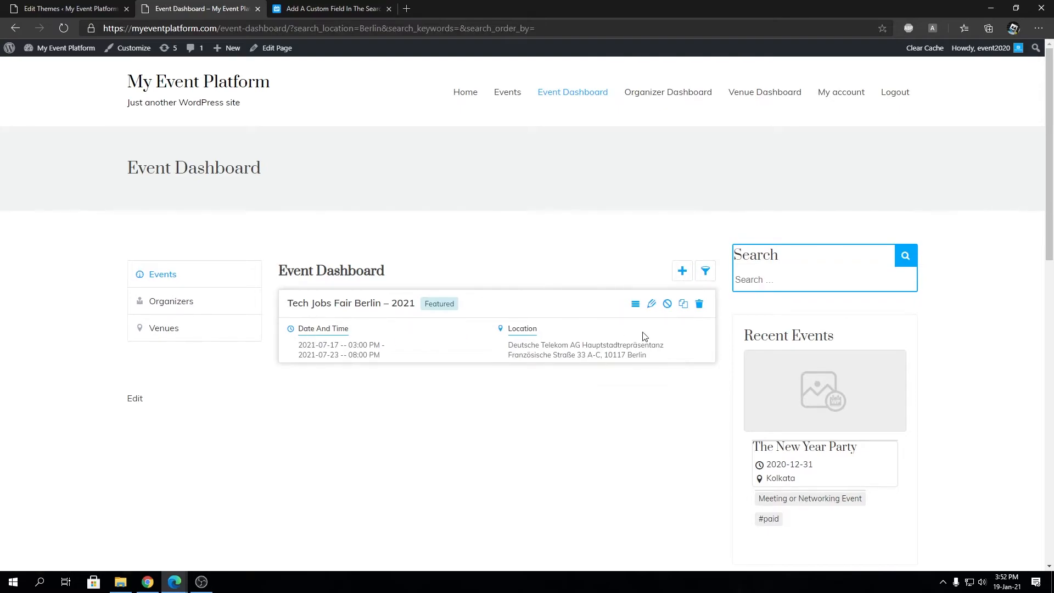
Step: Inspect the Berlin entry and the Tech Jobs Fair Berlin event's address, then return to functions.php
left_click(705, 271)
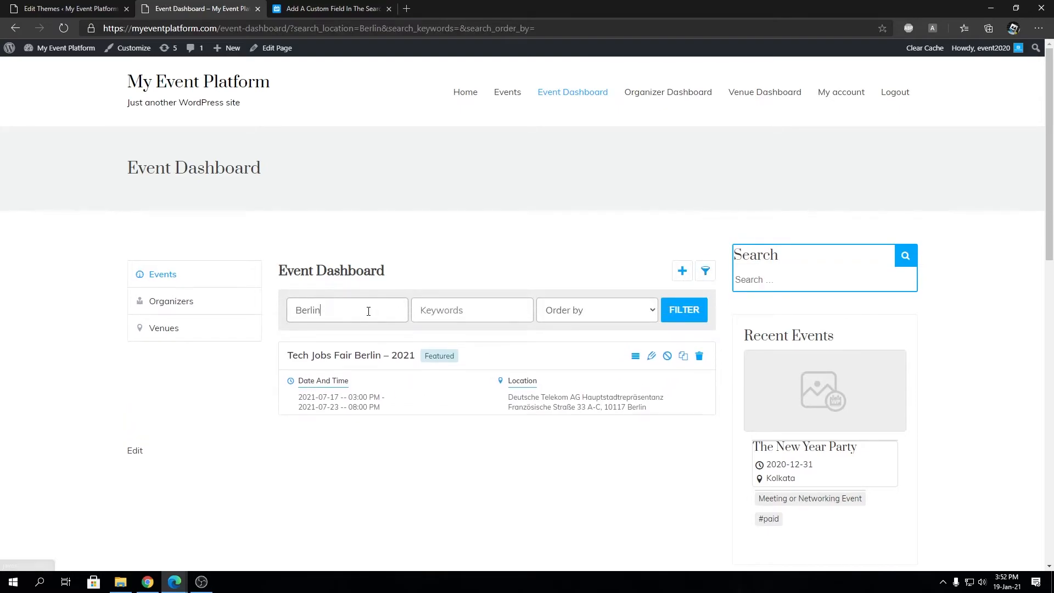
double_click(307, 310)
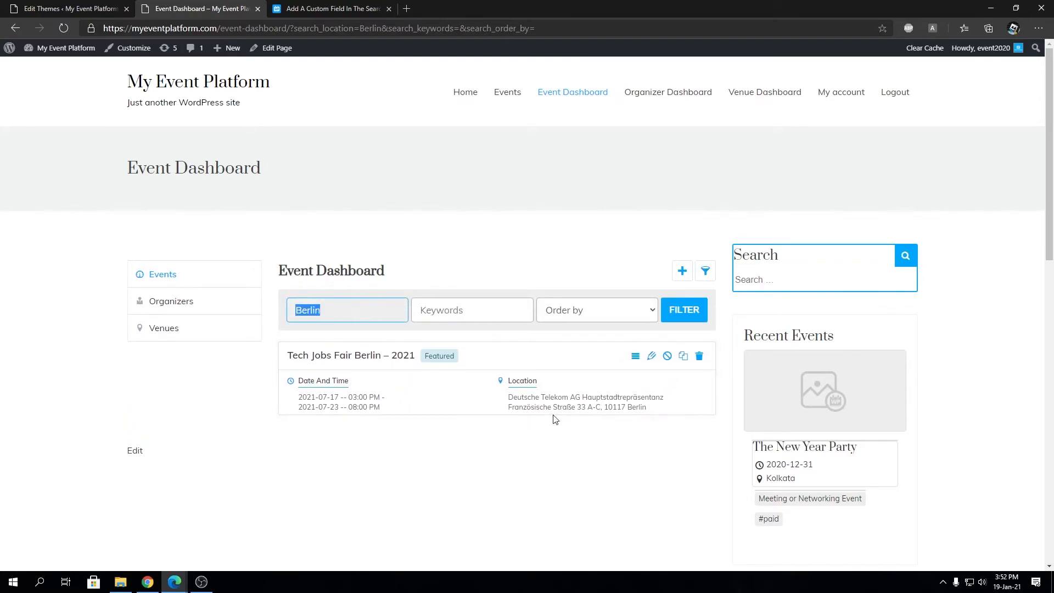
left_click_drag(510, 396, 651, 407)
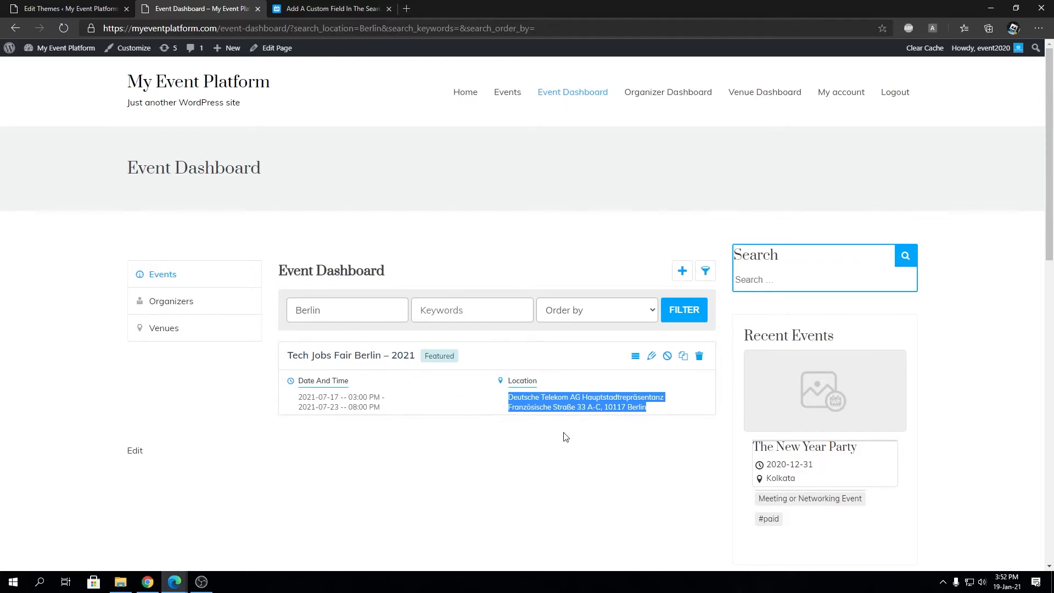
left_click(522, 433)
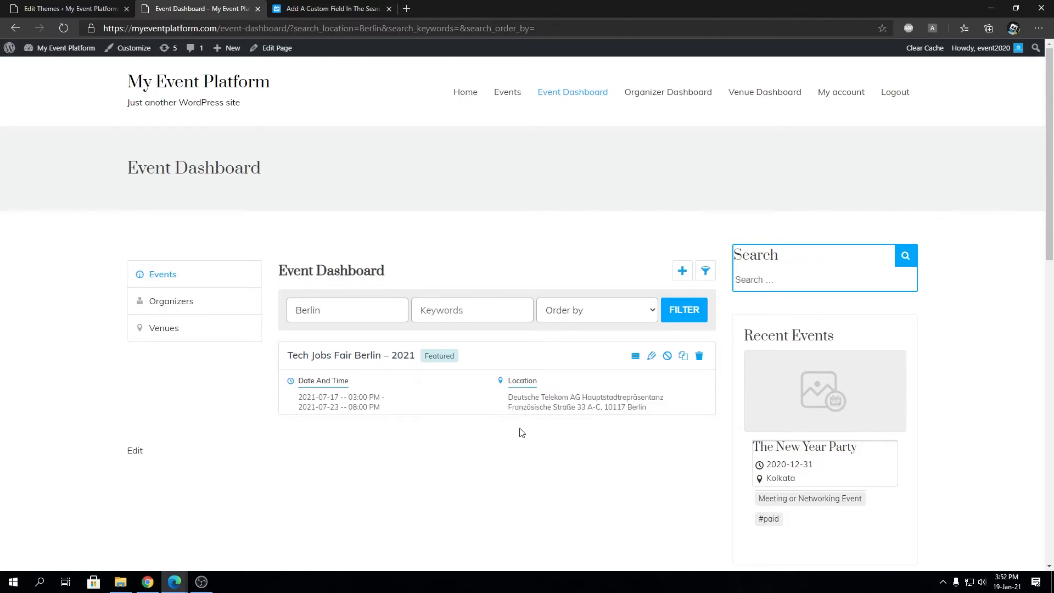
left_click(64, 8)
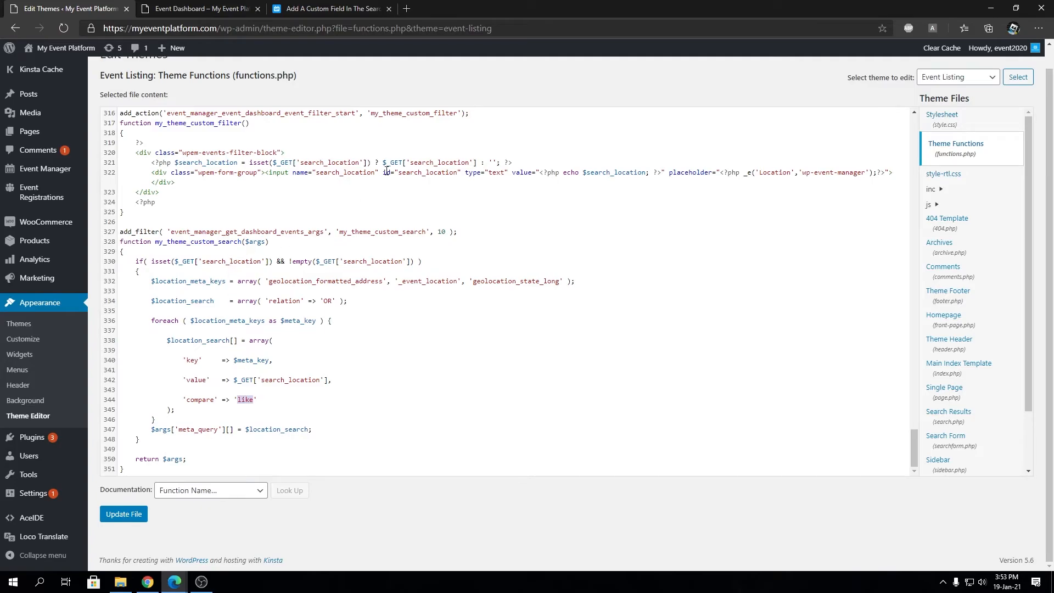
Step: Highlight search_location, $meta_key, geolocation_formatted_address and compare in functions.php, then revisit the dashboard
double_click(345, 172)
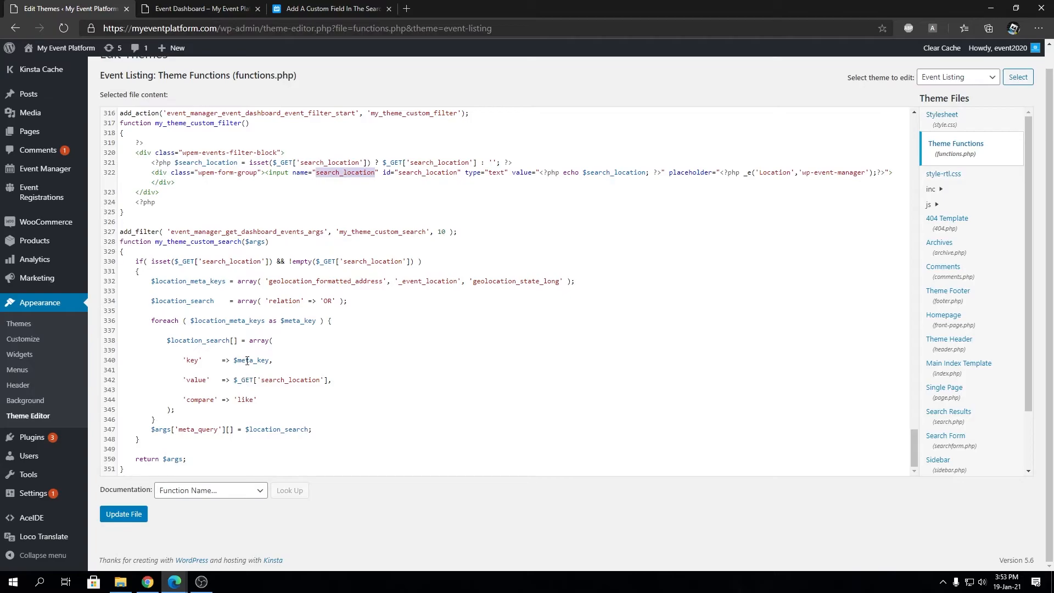
double_click(252, 360)
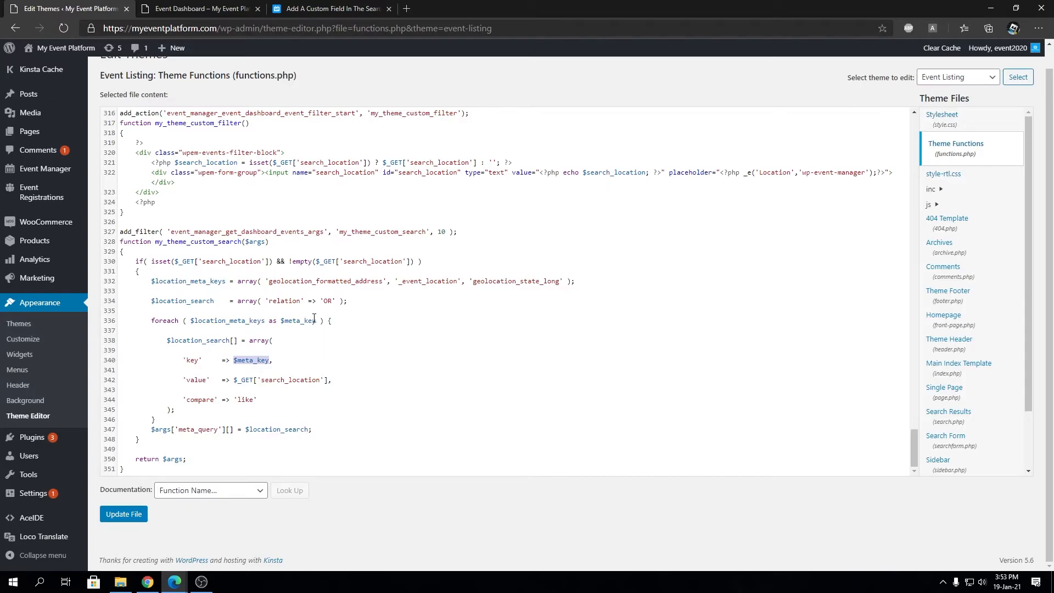
double_click(428, 281)
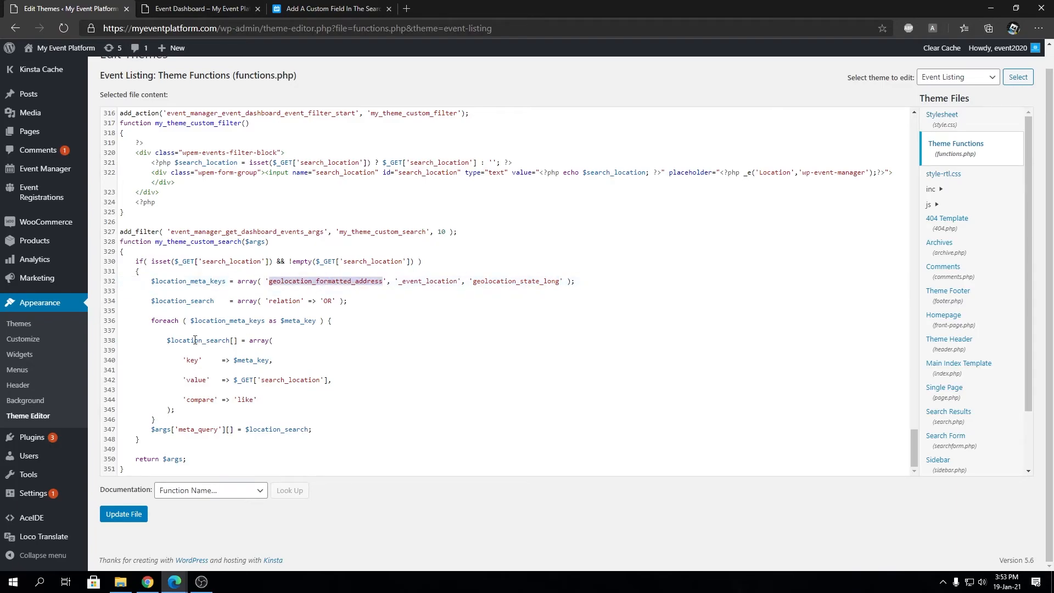
mouse_move(294, 419)
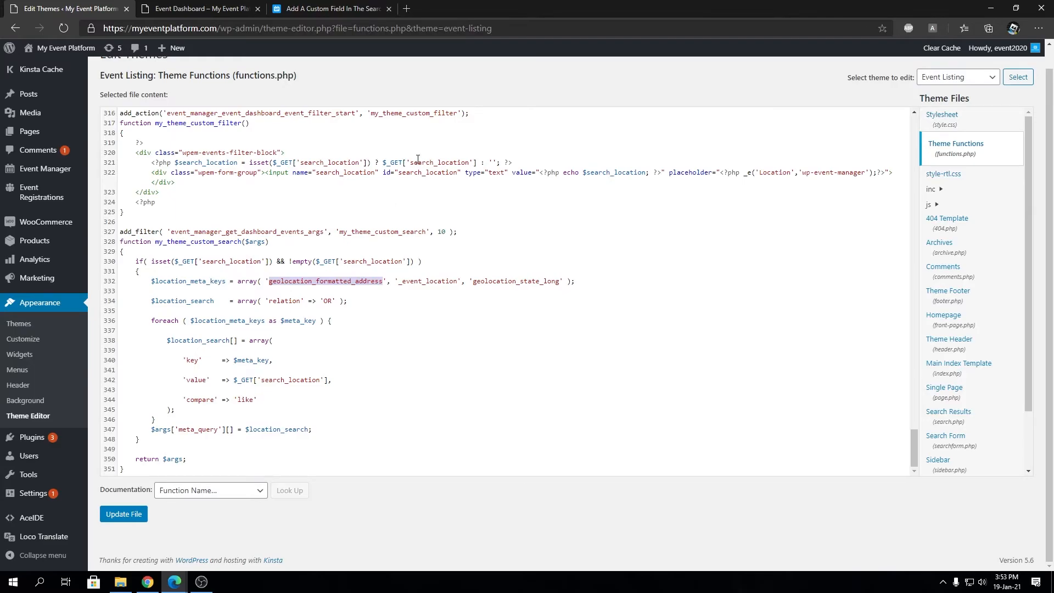
double_click(345, 172)
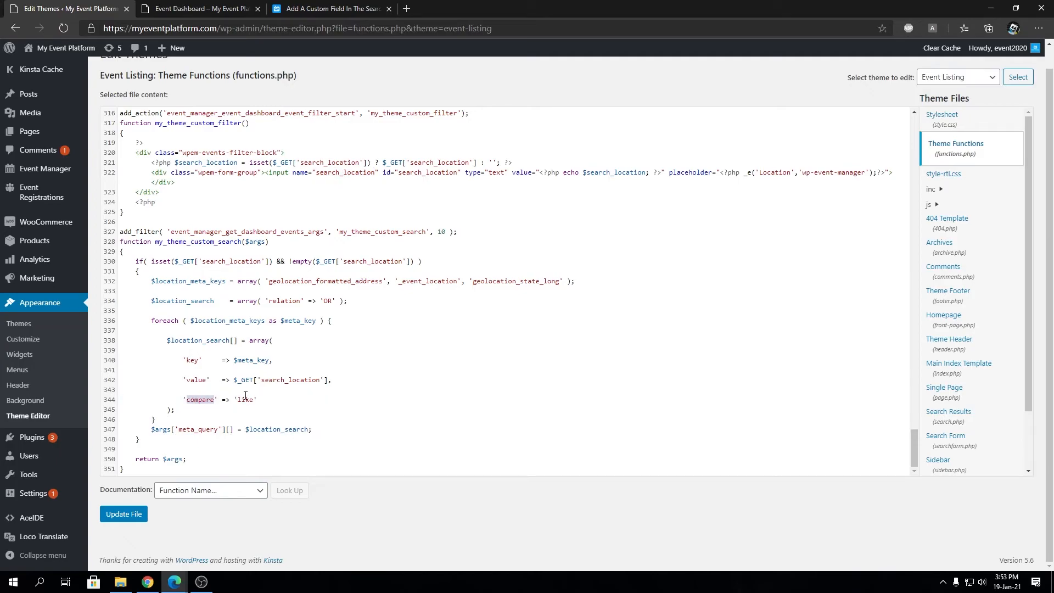
mouse_move(240, 308)
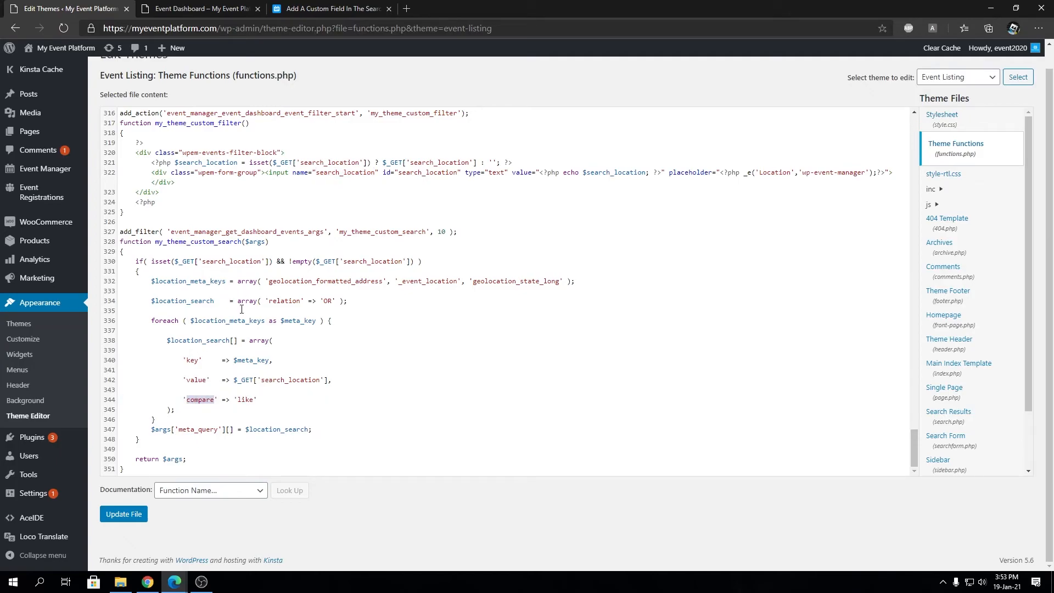
left_click(199, 8)
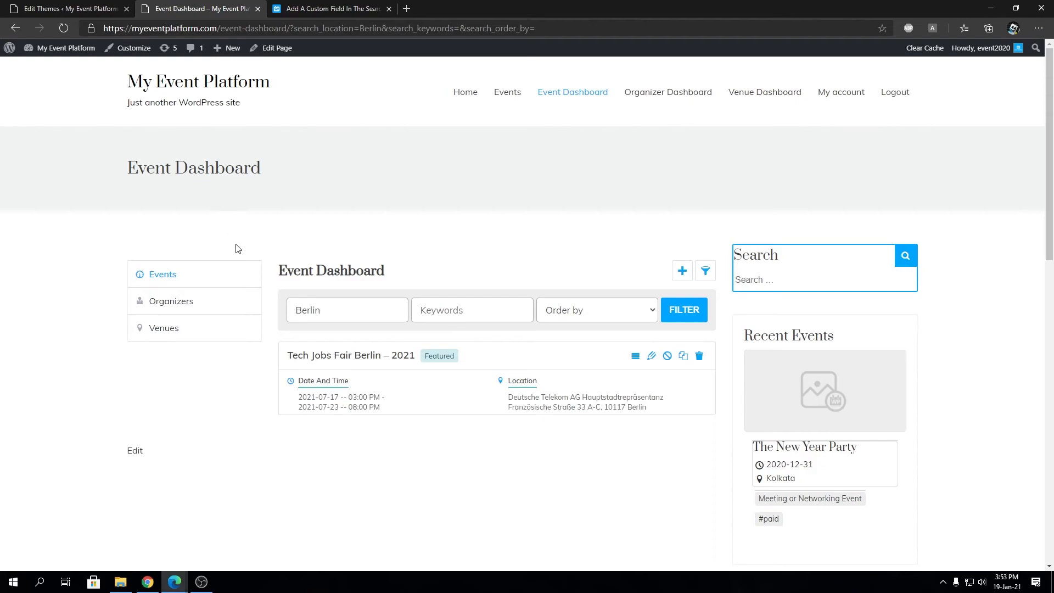
Step: Empty the Berlin Location entry and go to the custom search field article tab
left_click(347, 310)
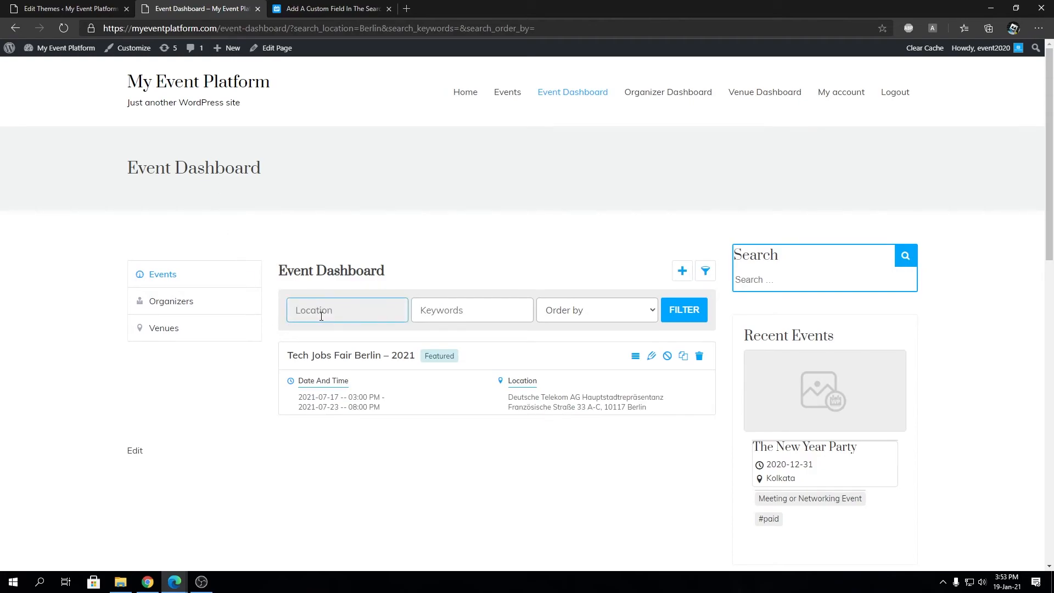
left_click(347, 310)
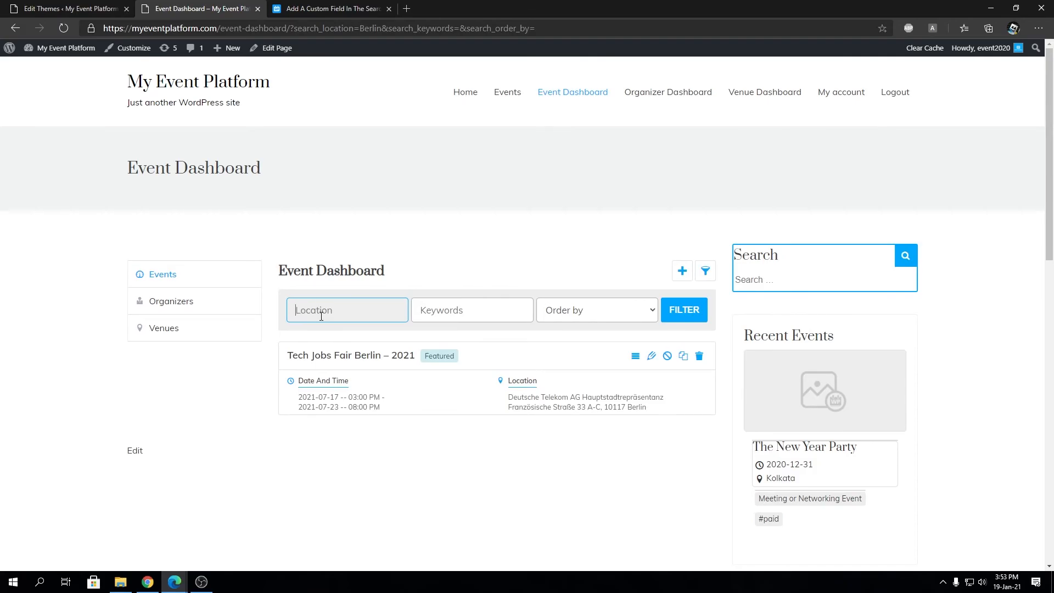
left_click(330, 8)
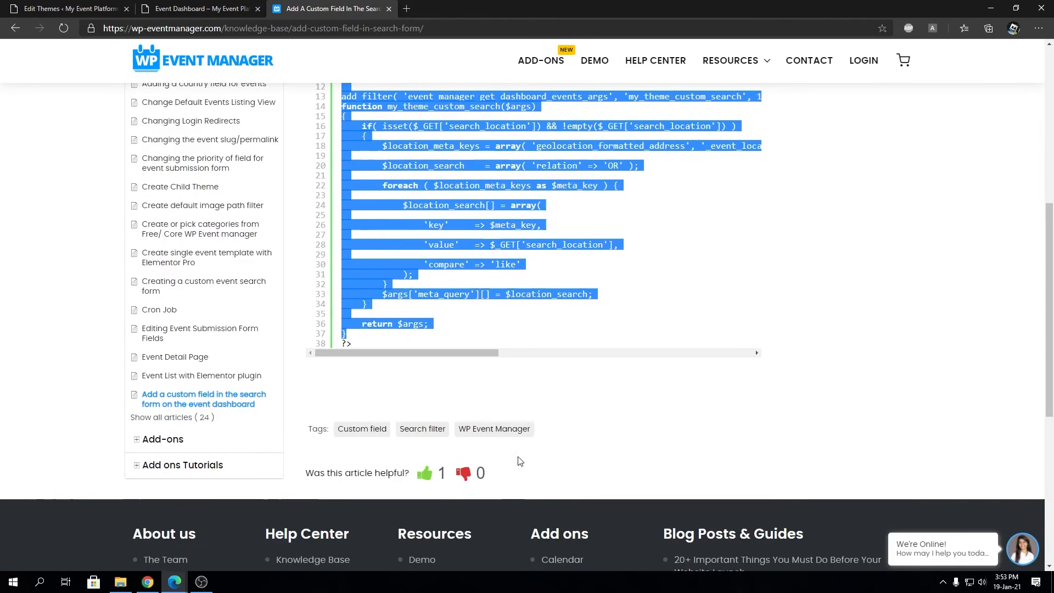
Step: Scroll the article's code snippet, then go back to the Event Dashboard tab
scroll("down", 3)
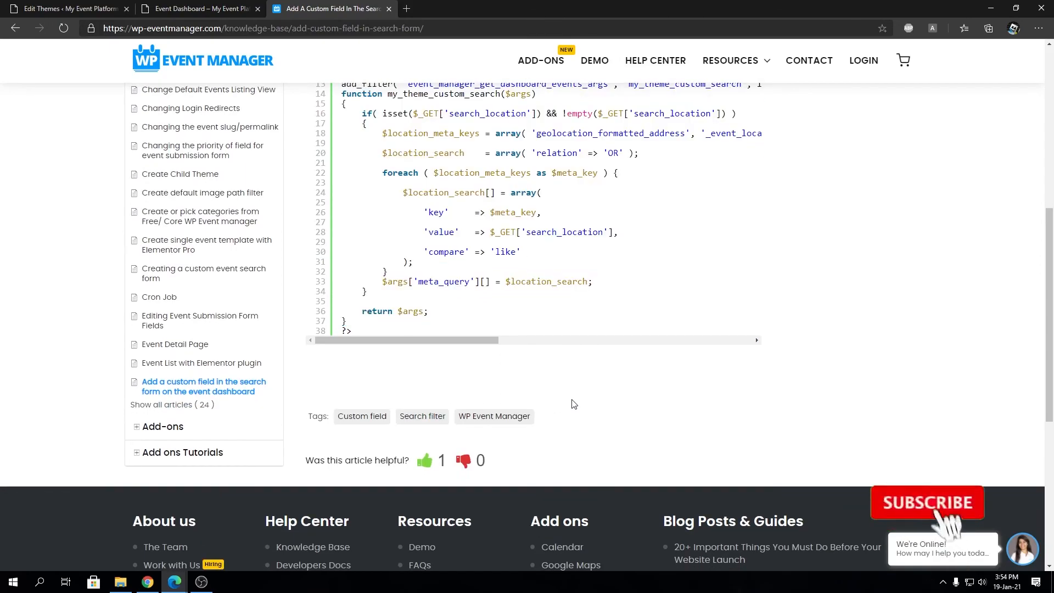
left_click(200, 9)
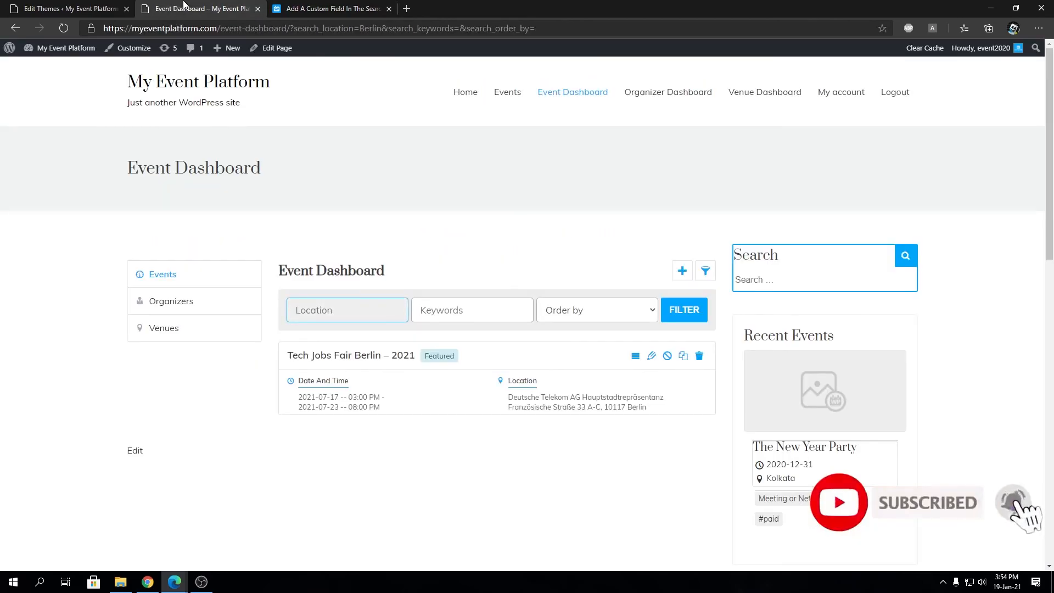